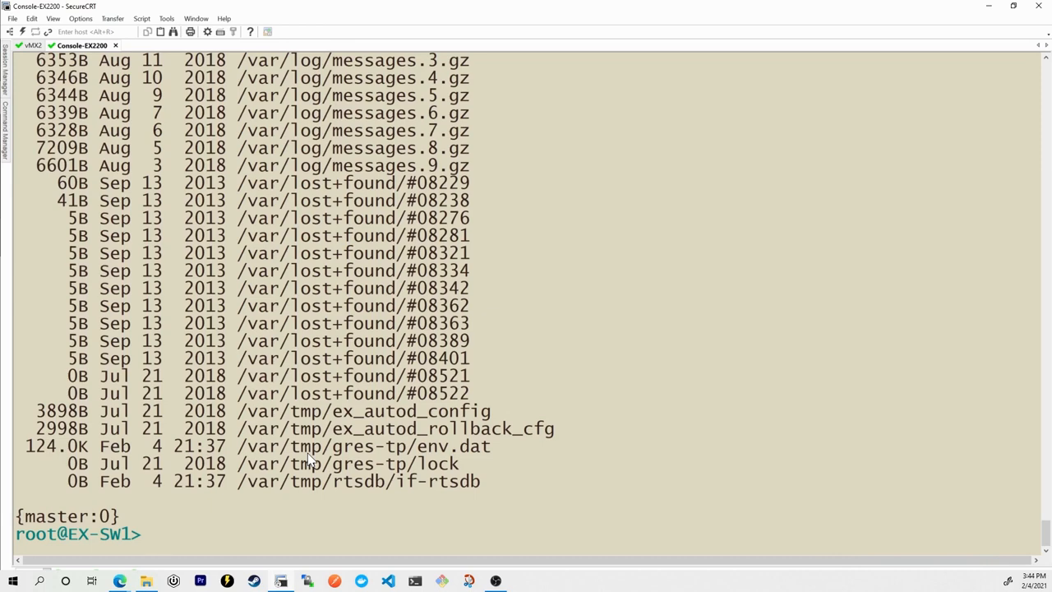
Run show version and mark the ex2200-24t-4g model and the 12.3R4.6 release in the output.
text(show version)
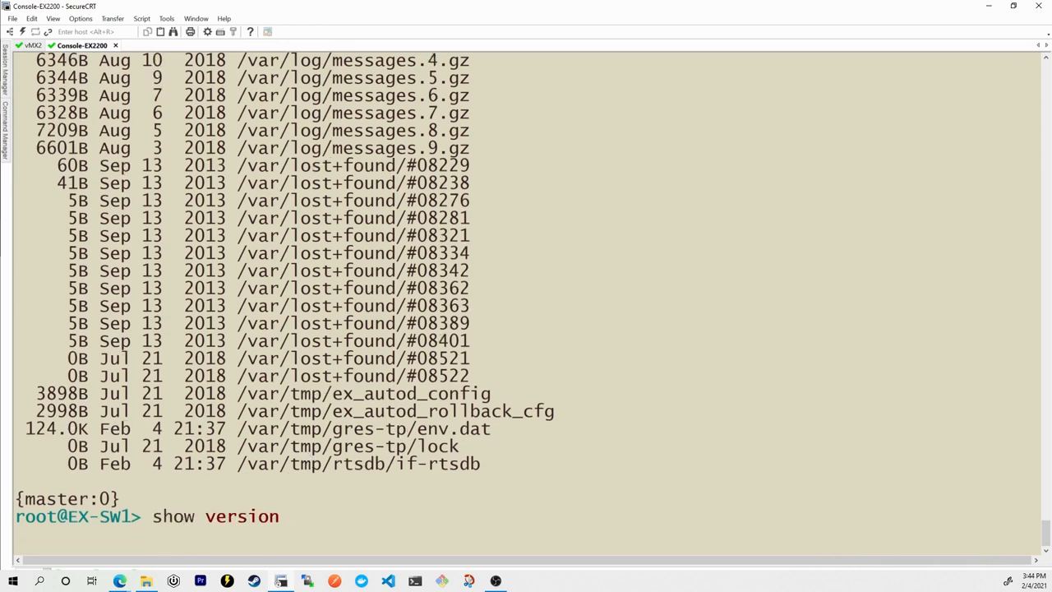
key(Return)
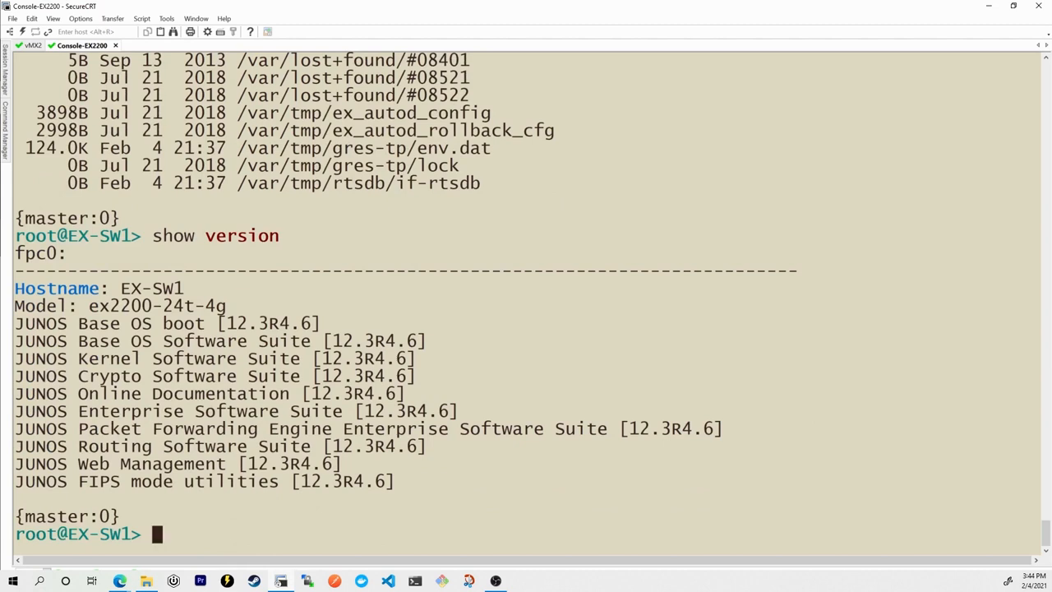
mouse_move(359, 304)
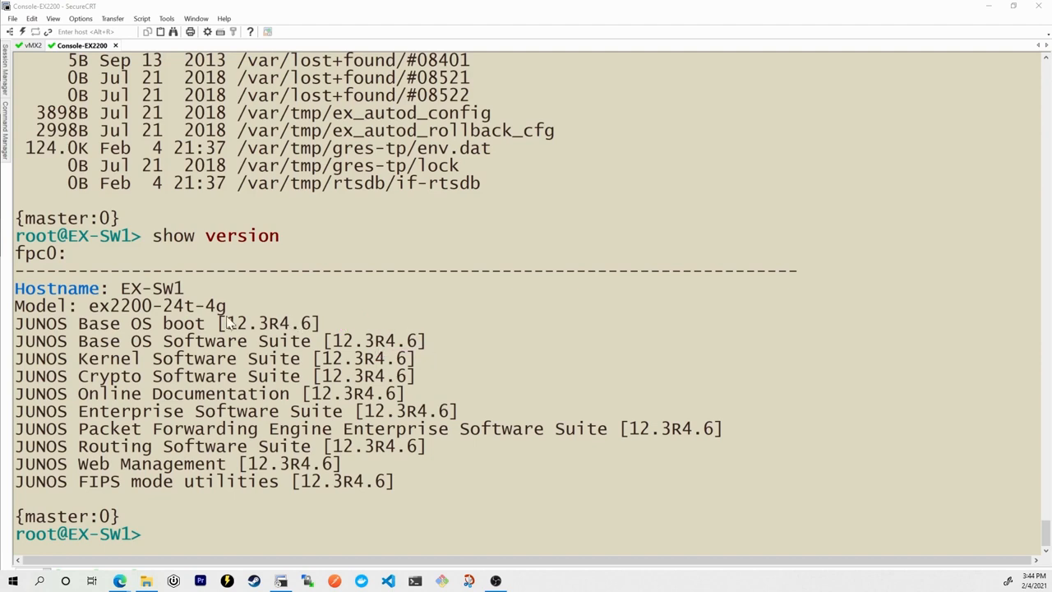
double_click(95, 304)
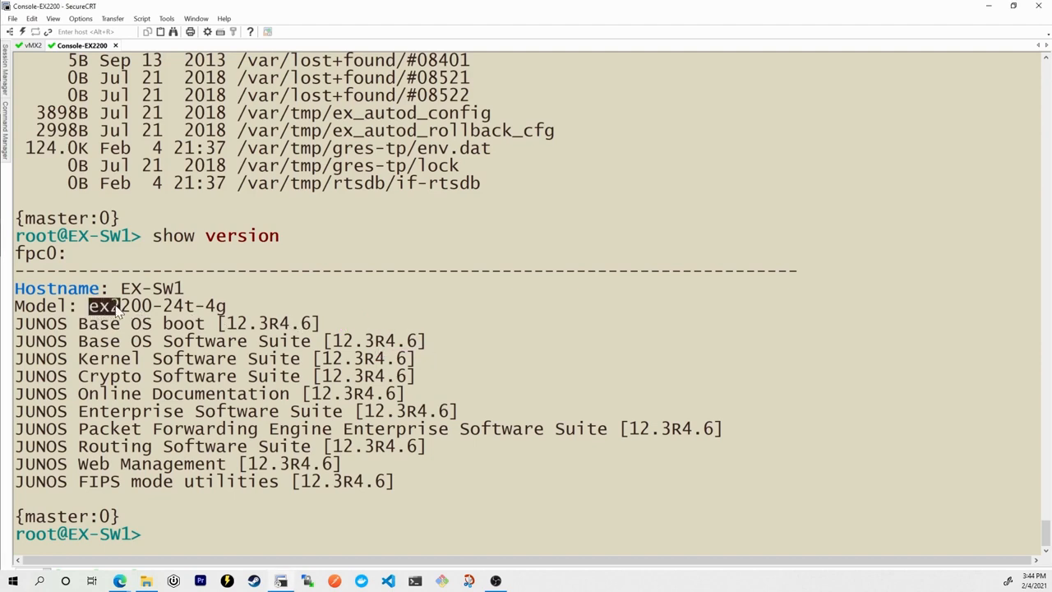
click(179, 332)
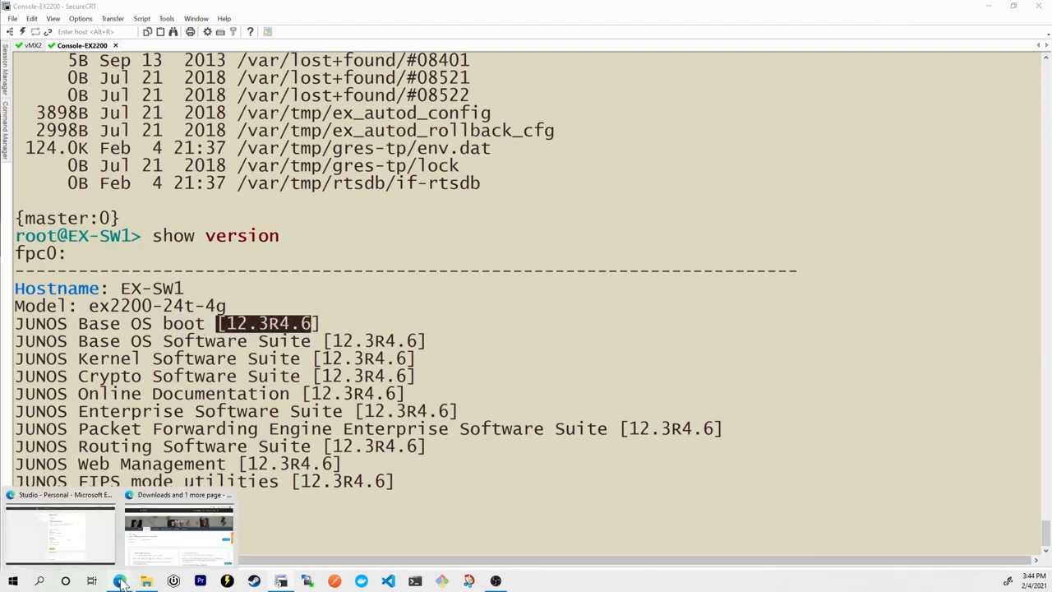
On the support downloads page, search EX2200, pick EX2200 (EOL) and filter to the 12.3 release train.
click(178, 526)
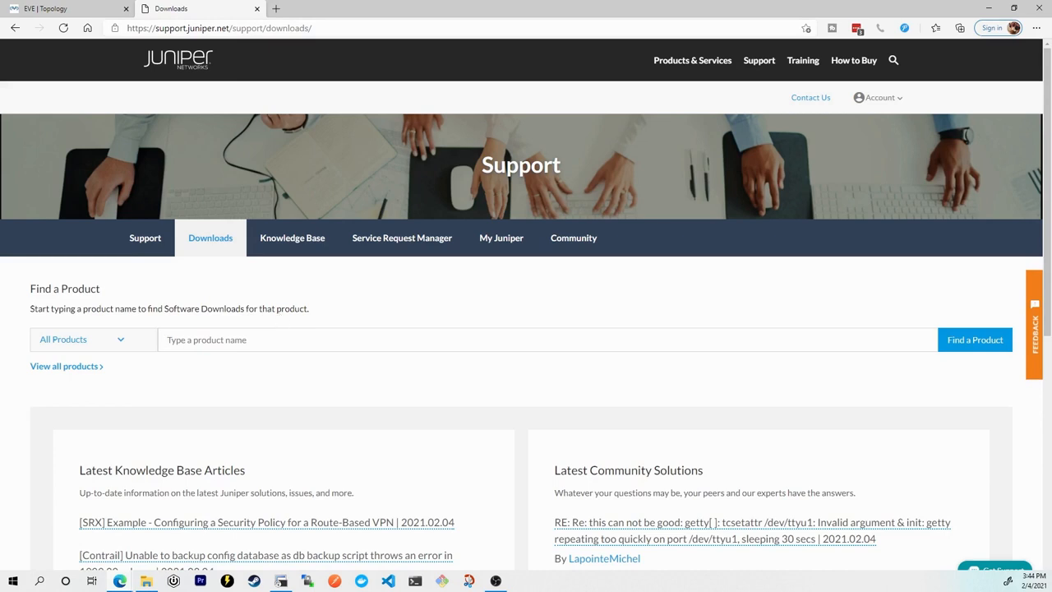
text(EX22)
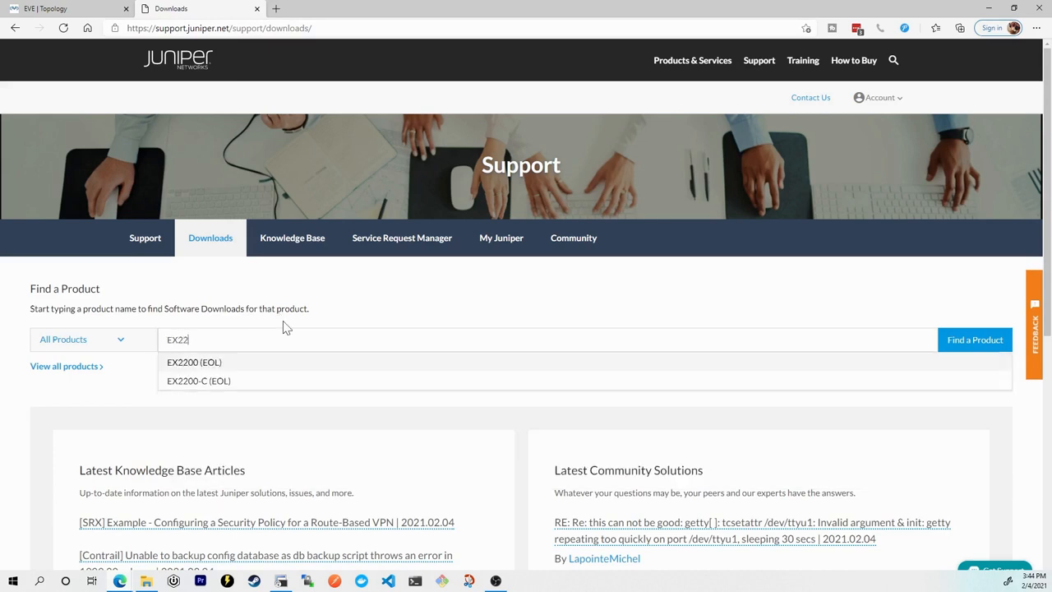
mouse_move(220, 368)
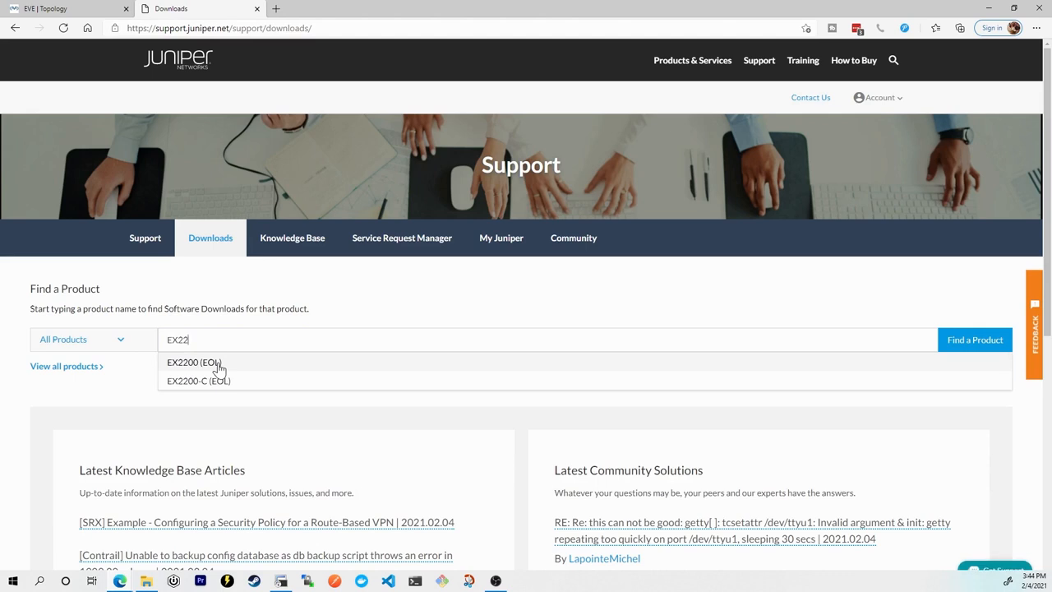
click(194, 362)
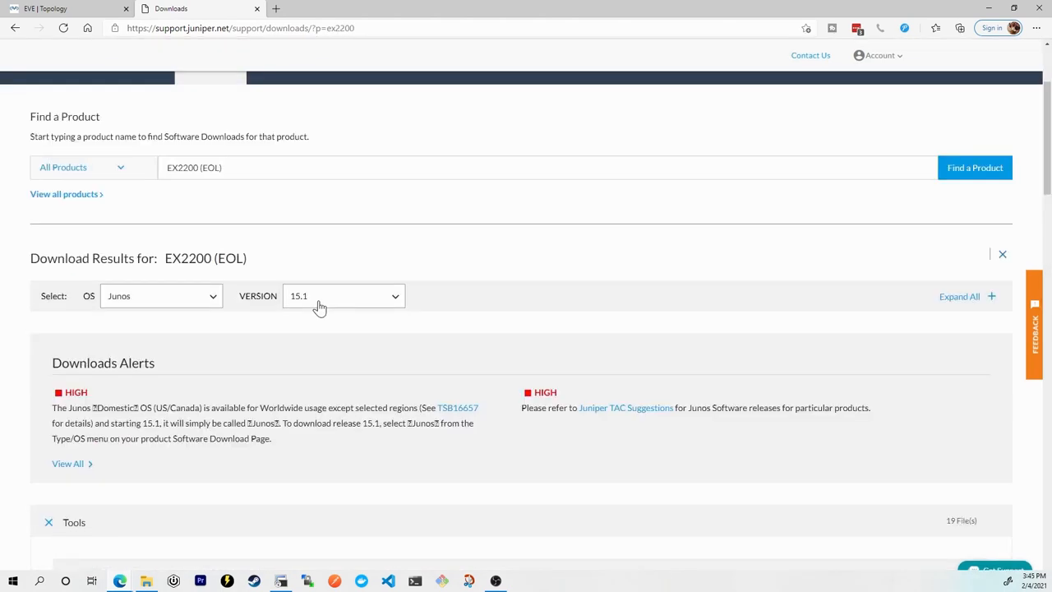
click(342, 296)
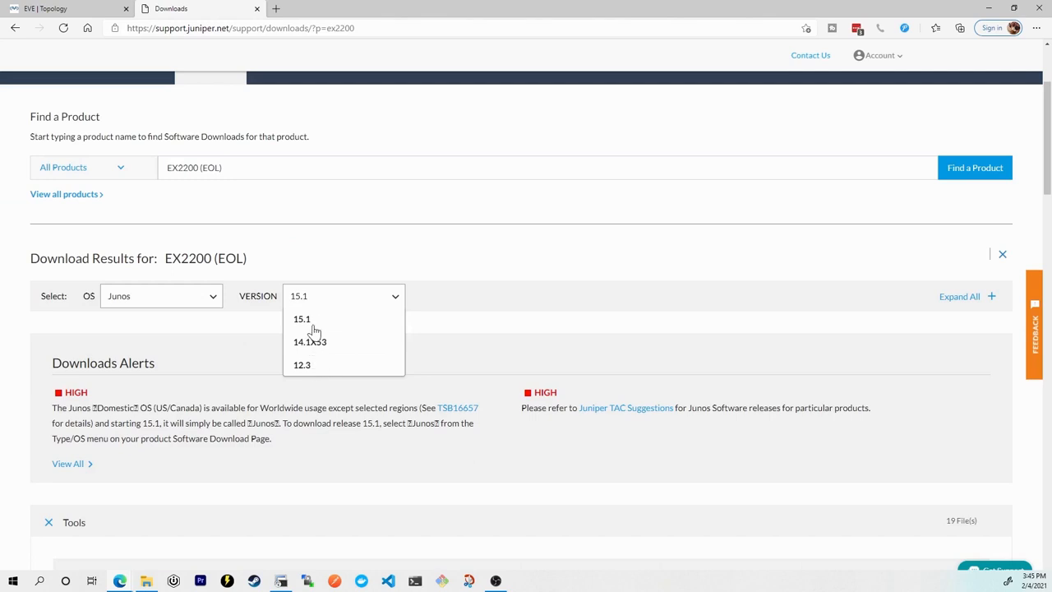
mouse_move(316, 320)
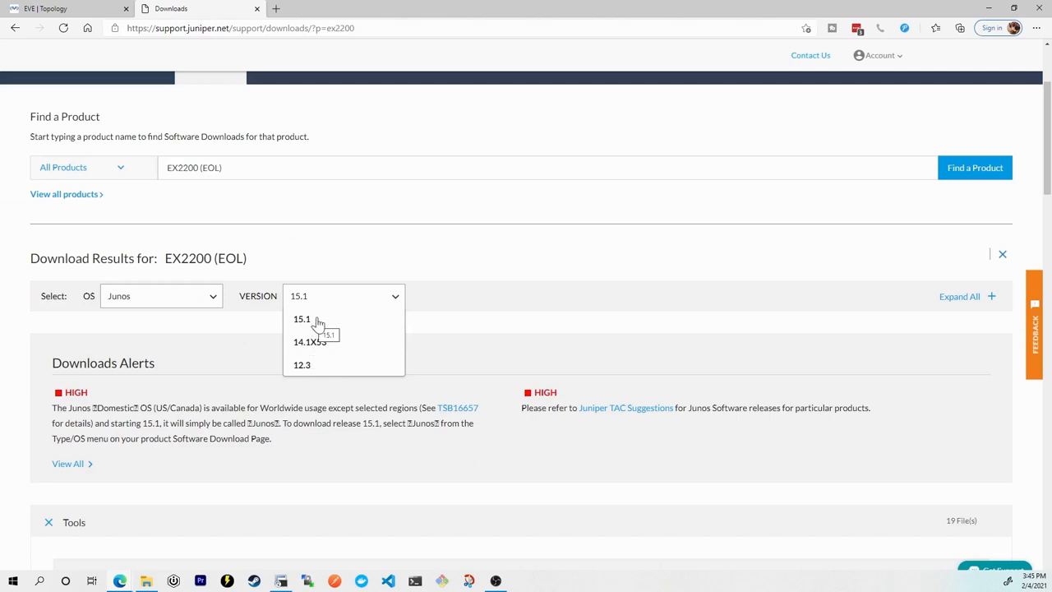
mouse_move(306, 343)
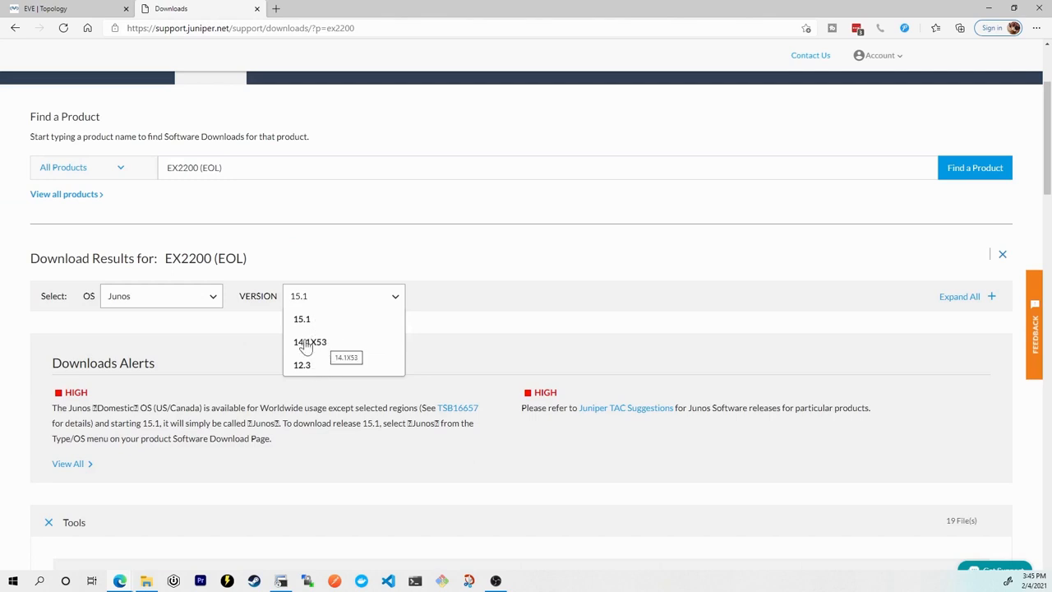
click(302, 365)
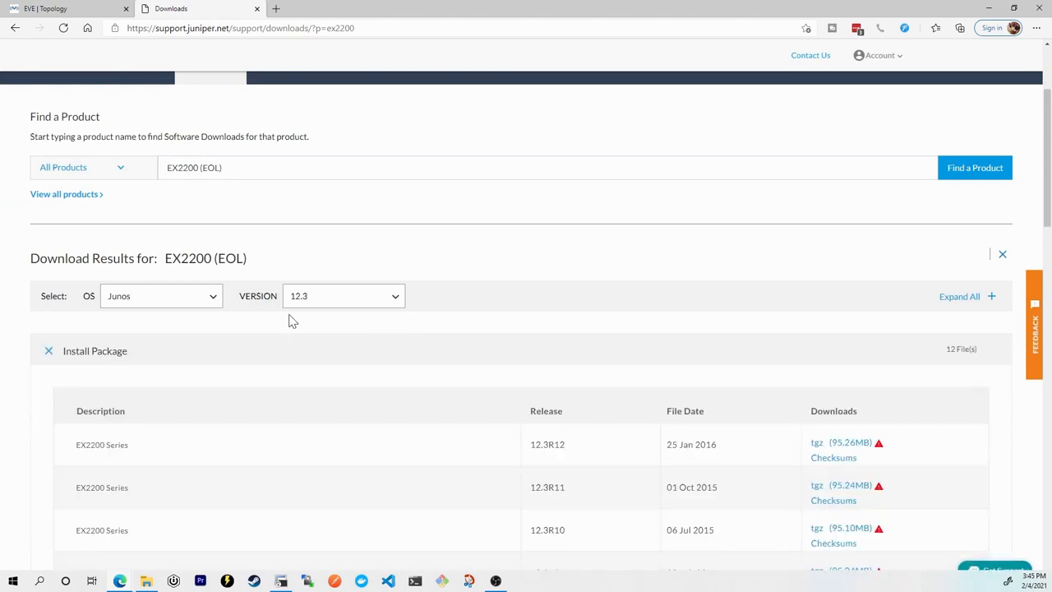
scroll(down, 3)
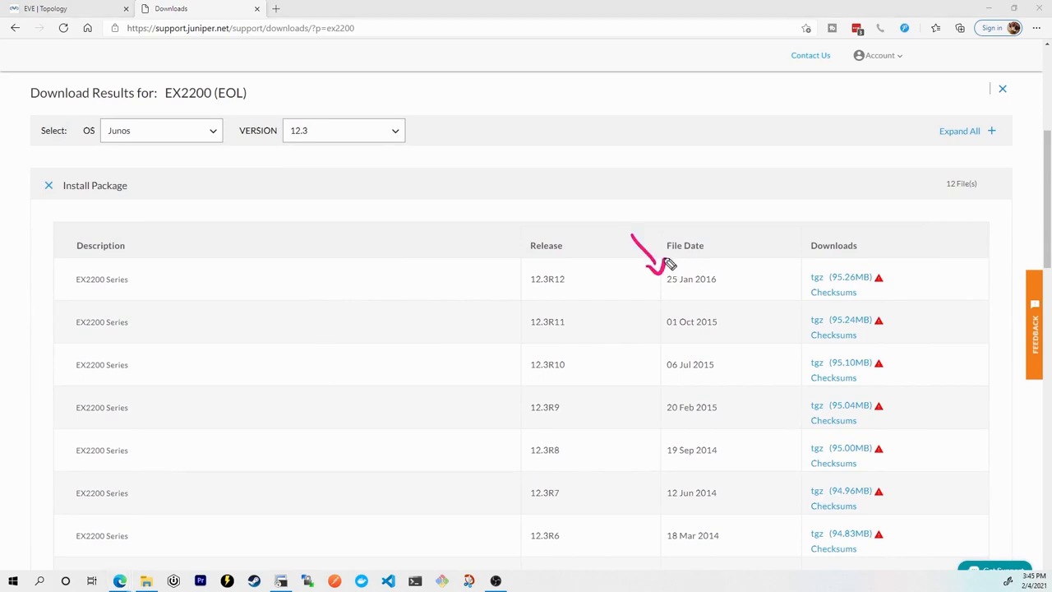
Mark the newest 12.3R12 file date of 25 Jan 2016, then the switch's R4.6 release back in the console.
drag(664, 292, 727, 293)
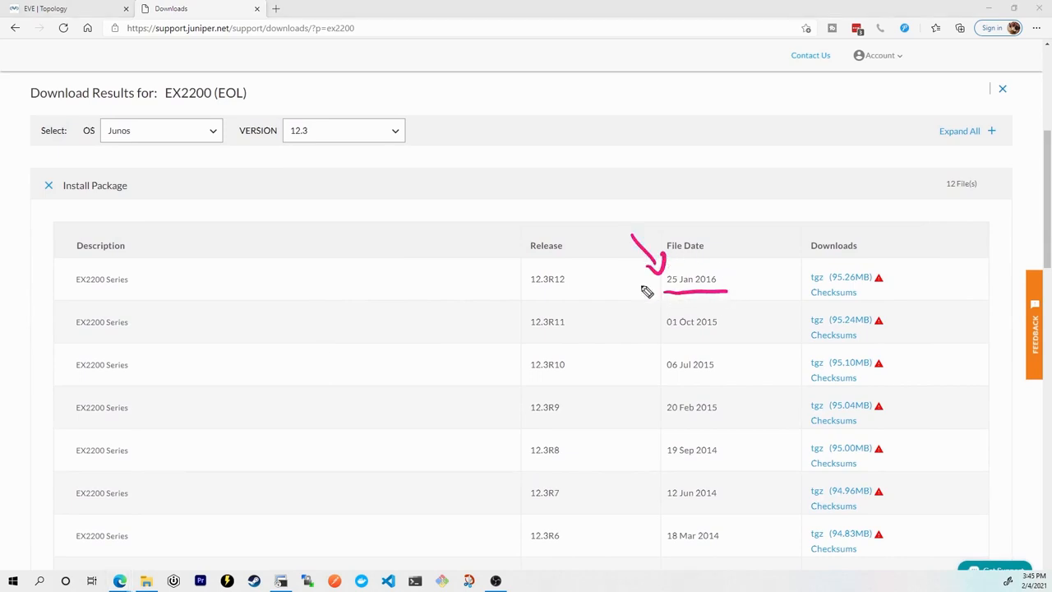
drag(532, 296, 575, 294)
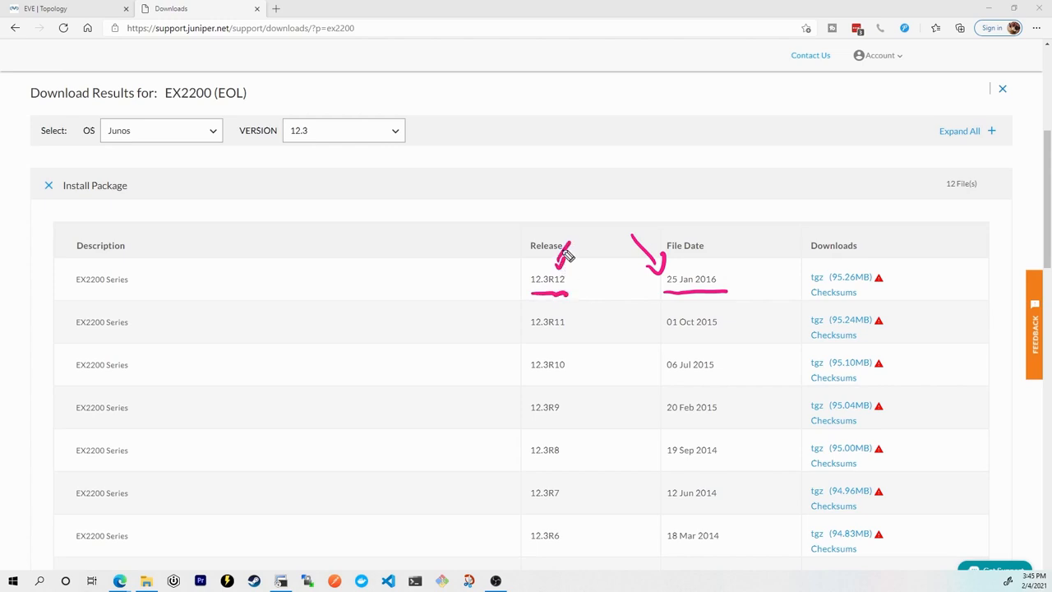
click(281, 580)
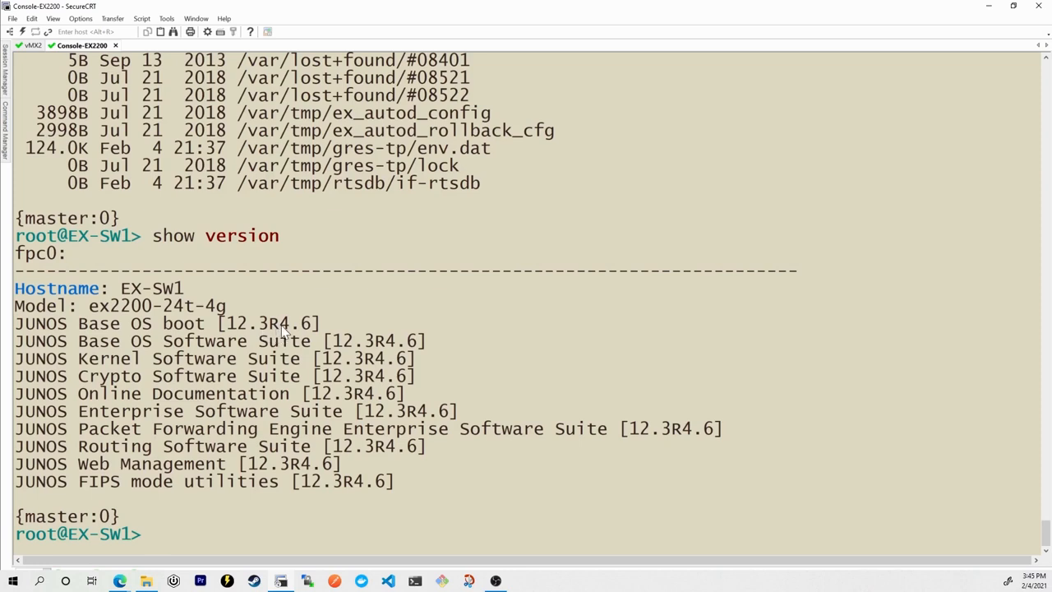
double_click(292, 322)
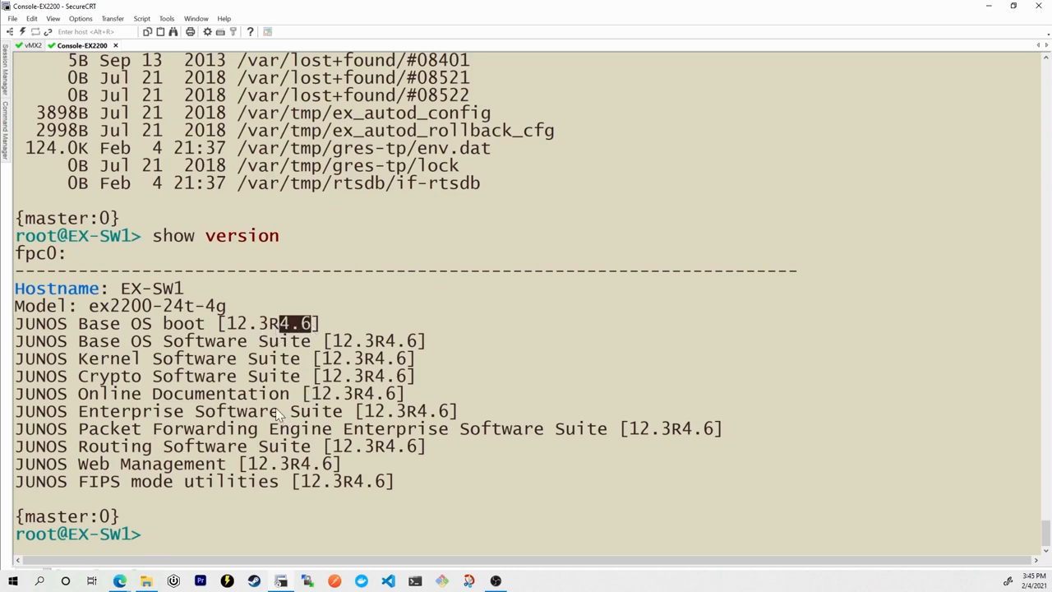
mouse_move(120, 582)
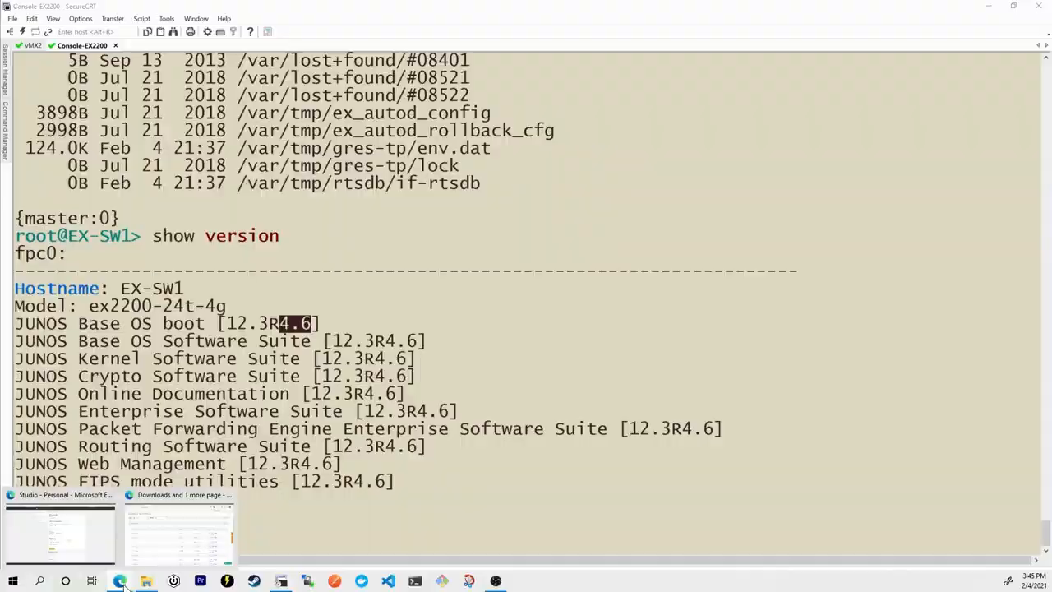
Start the 12.3R12 tgz download, note the 10.4R3 loader requirement in the alert and continue past it.
click(179, 529)
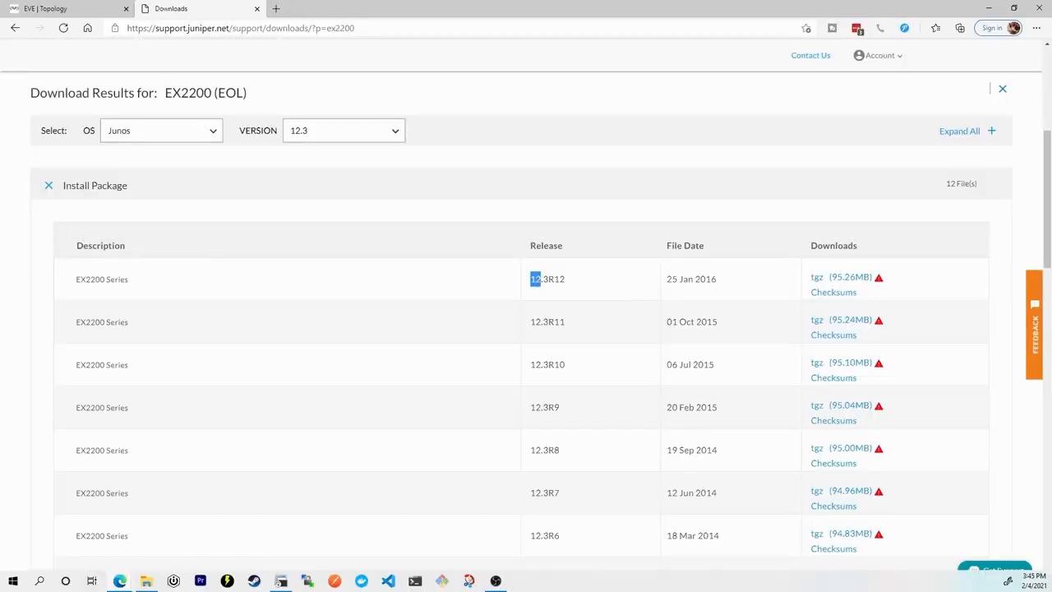
double_click(545, 279)
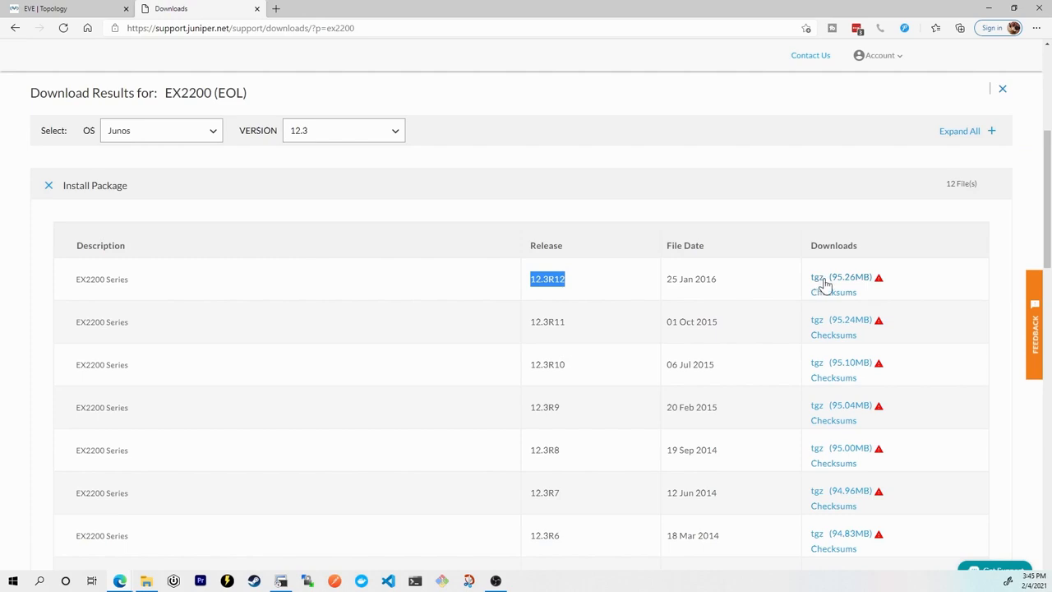
mouse_move(851, 286)
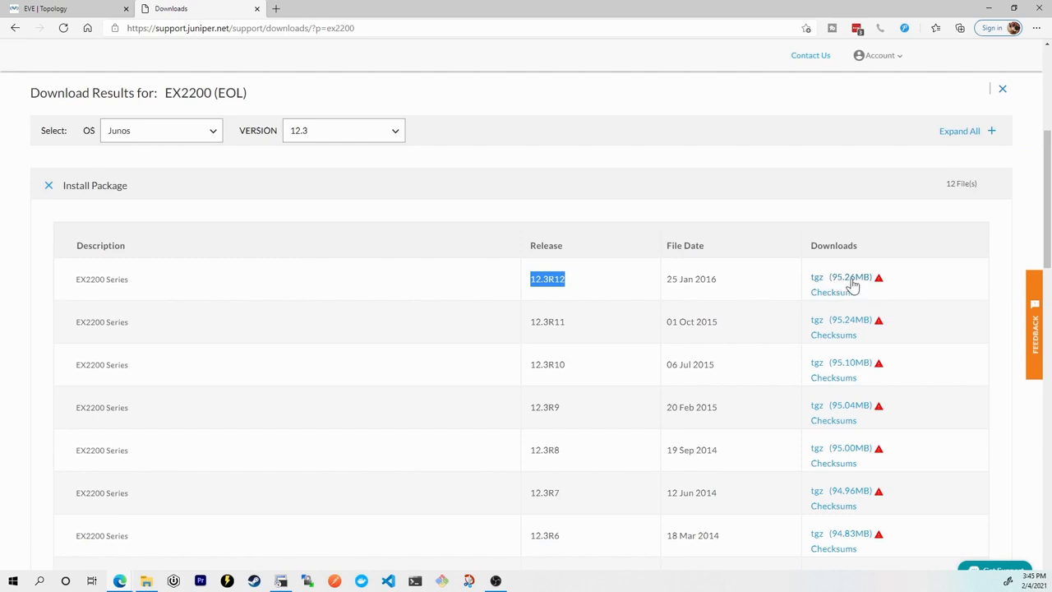
click(815, 276)
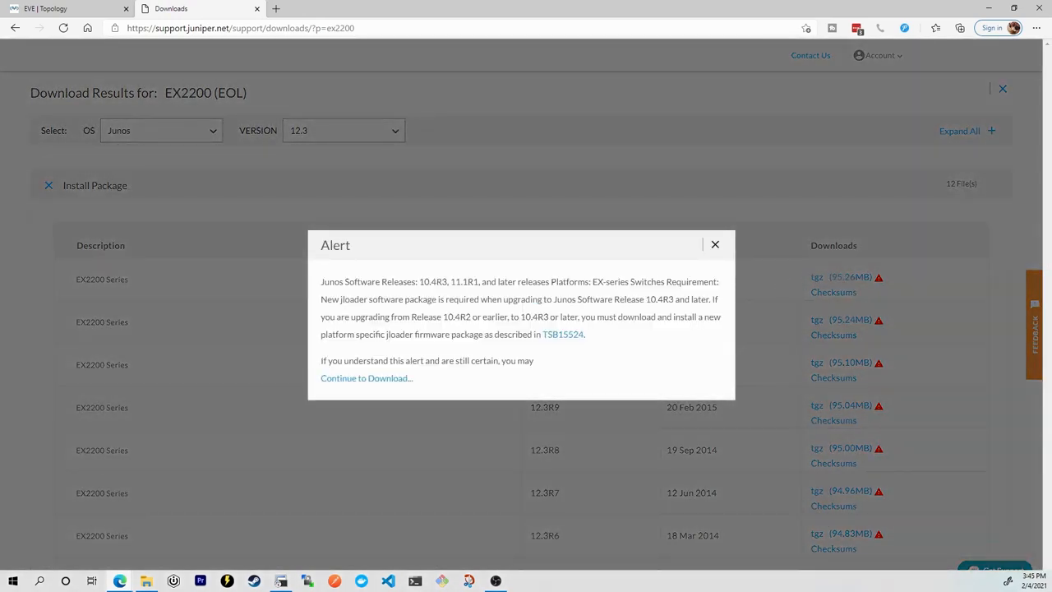
mouse_move(649, 310)
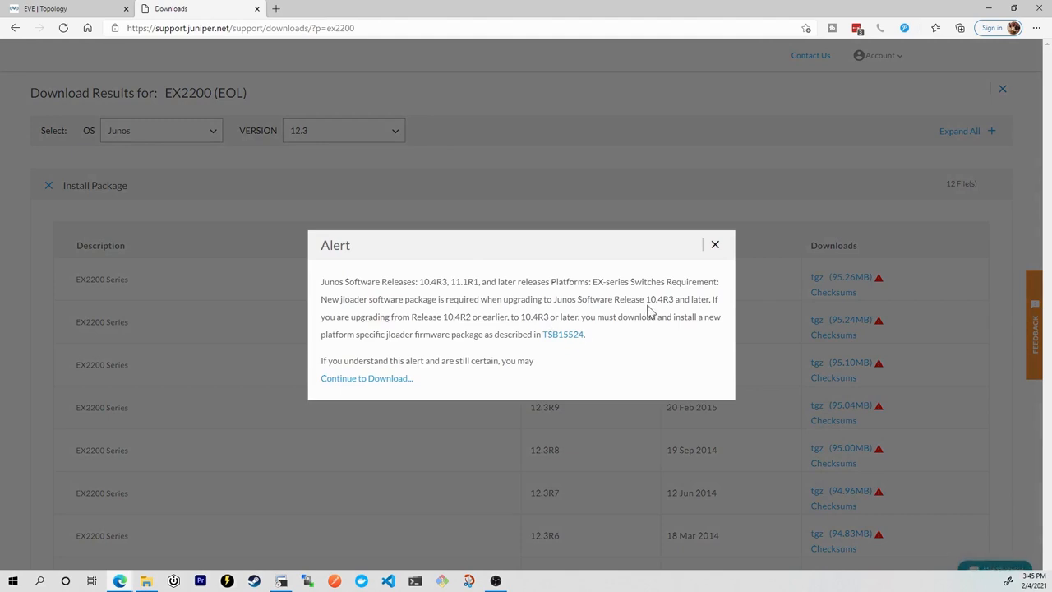
double_click(659, 299)
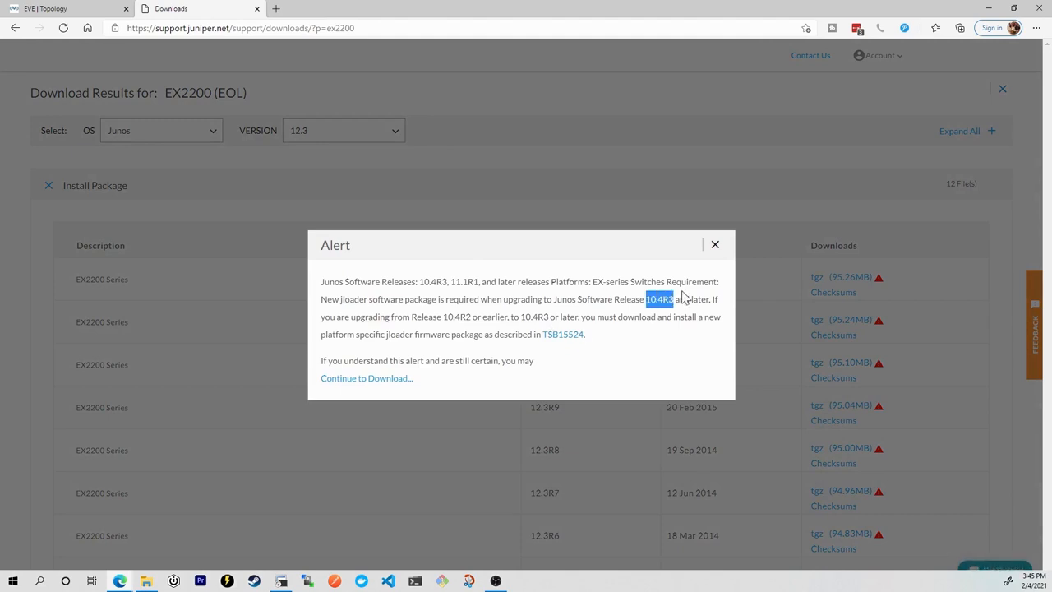
mouse_move(365, 378)
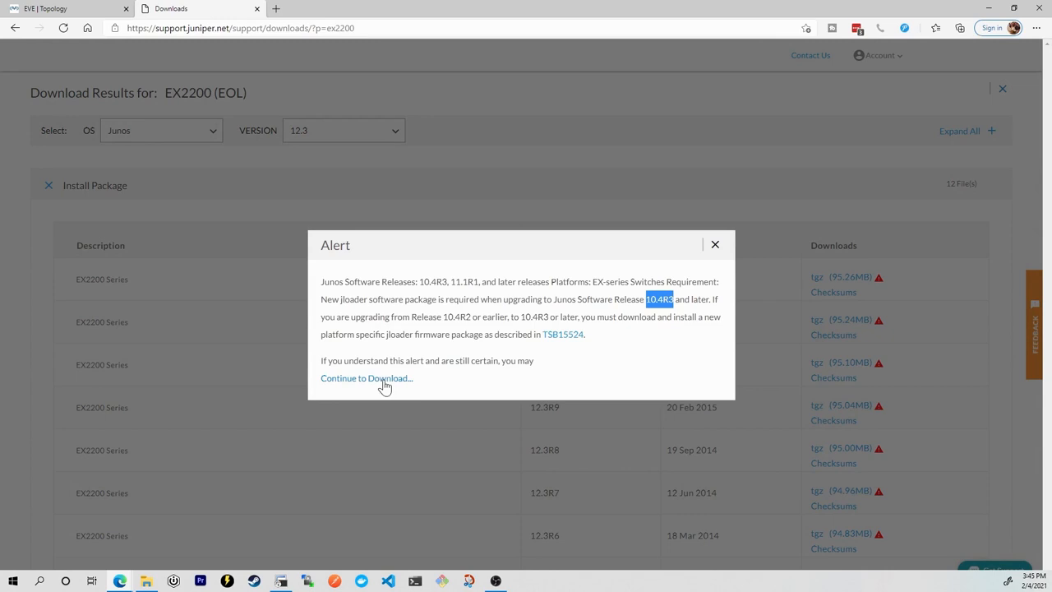
mouse_move(406, 315)
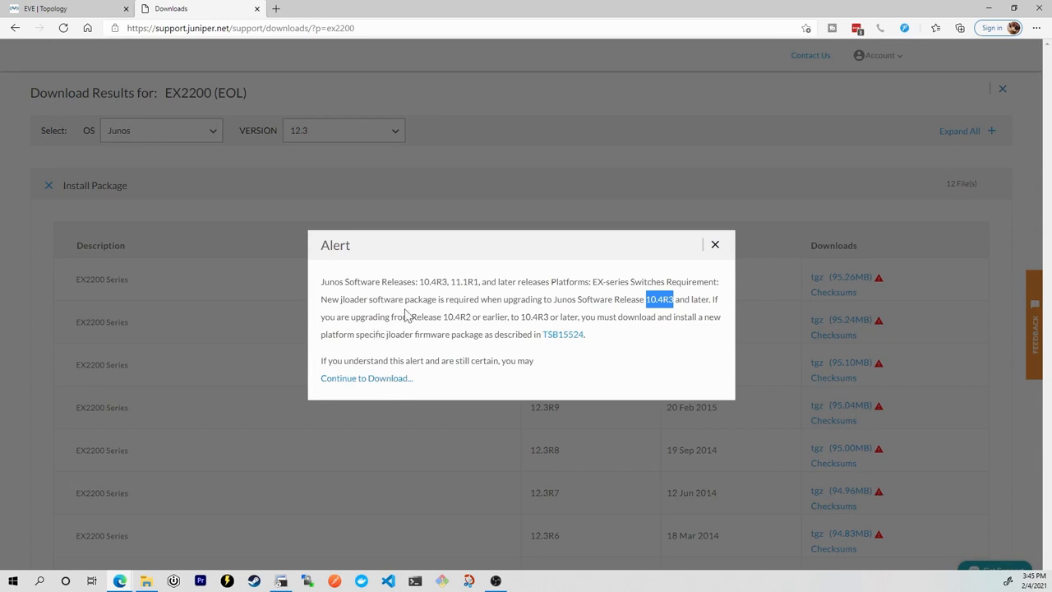
click(365, 378)
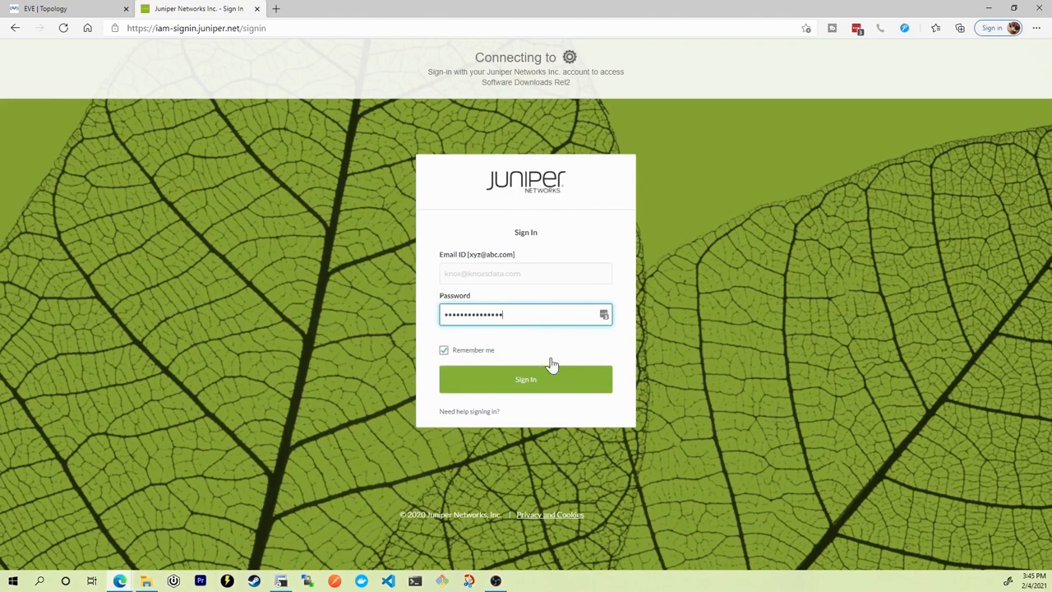
Sign in to Juniper, agree to the EULA and proceed to the 12.3R12 download page.
click(526, 378)
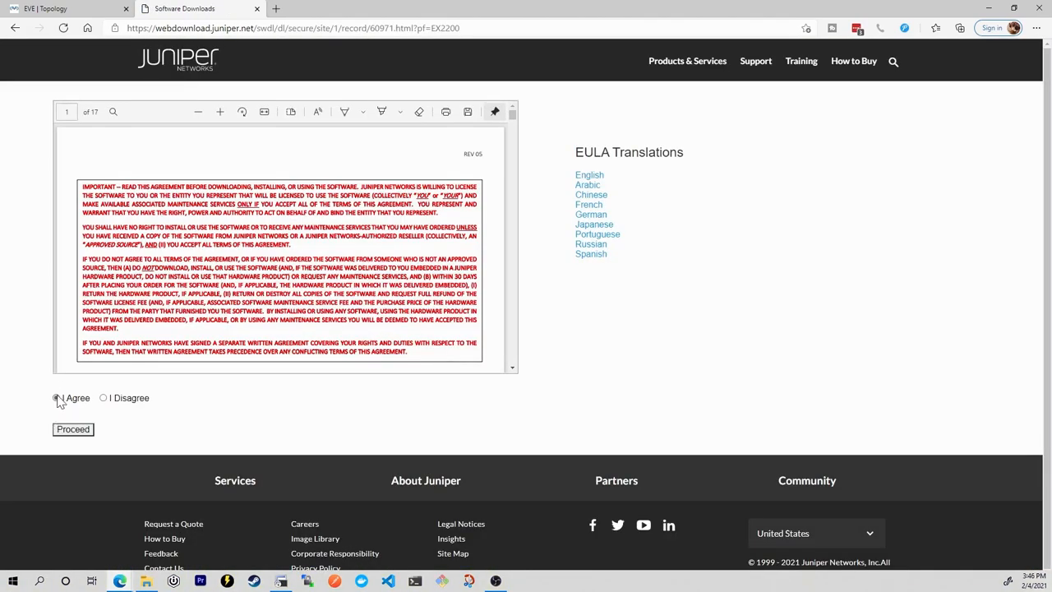
click(56, 398)
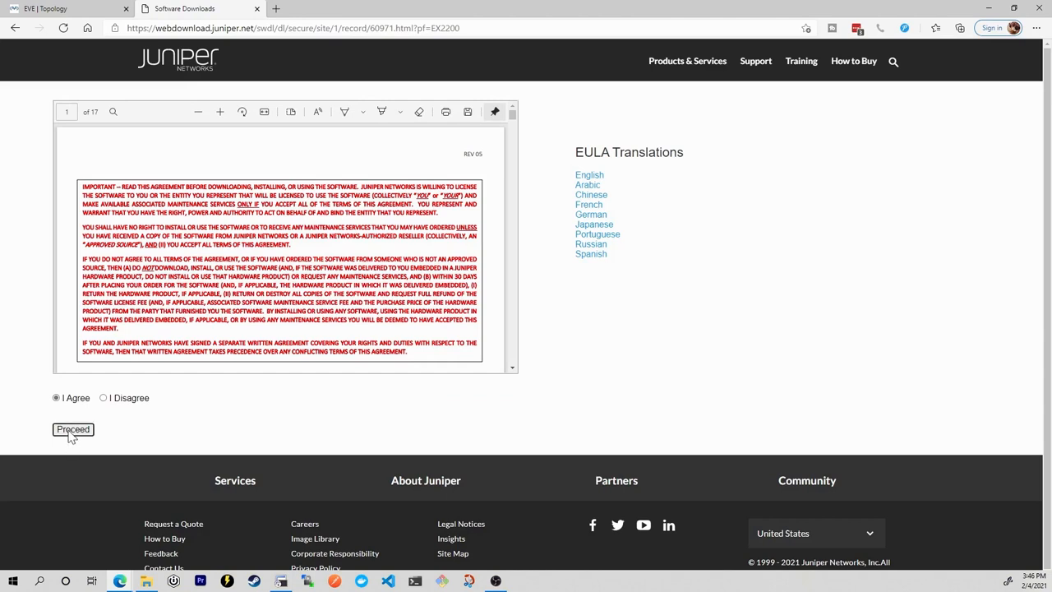
click(72, 428)
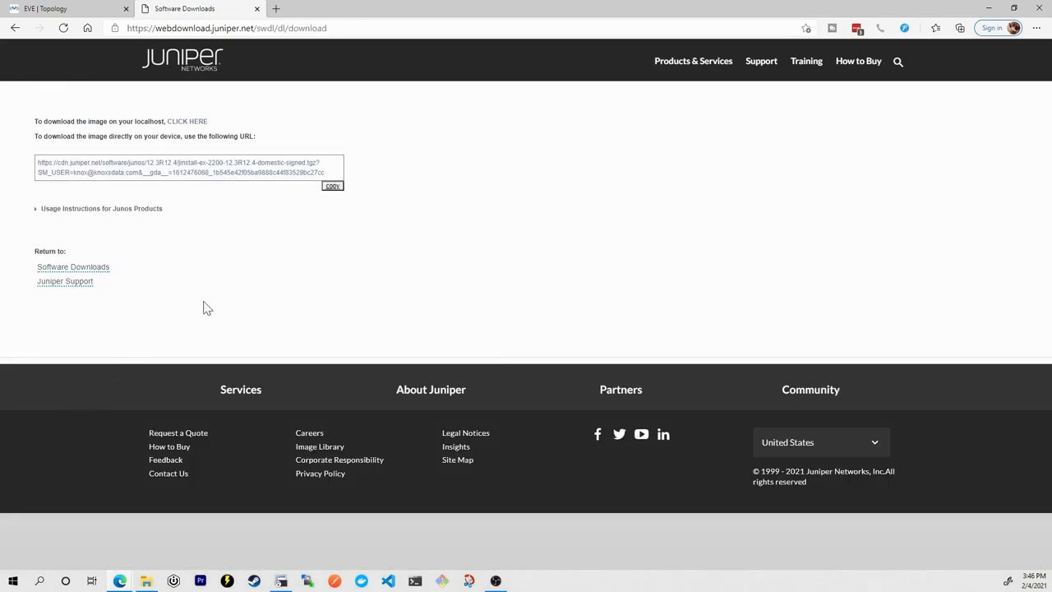
mouse_move(243, 134)
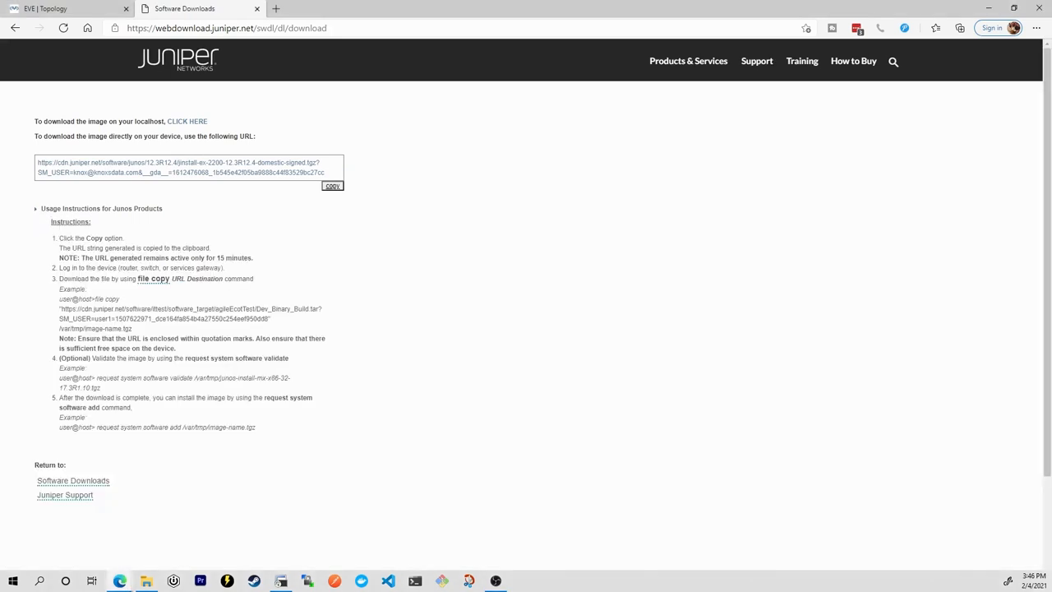
mouse_move(213, 421)
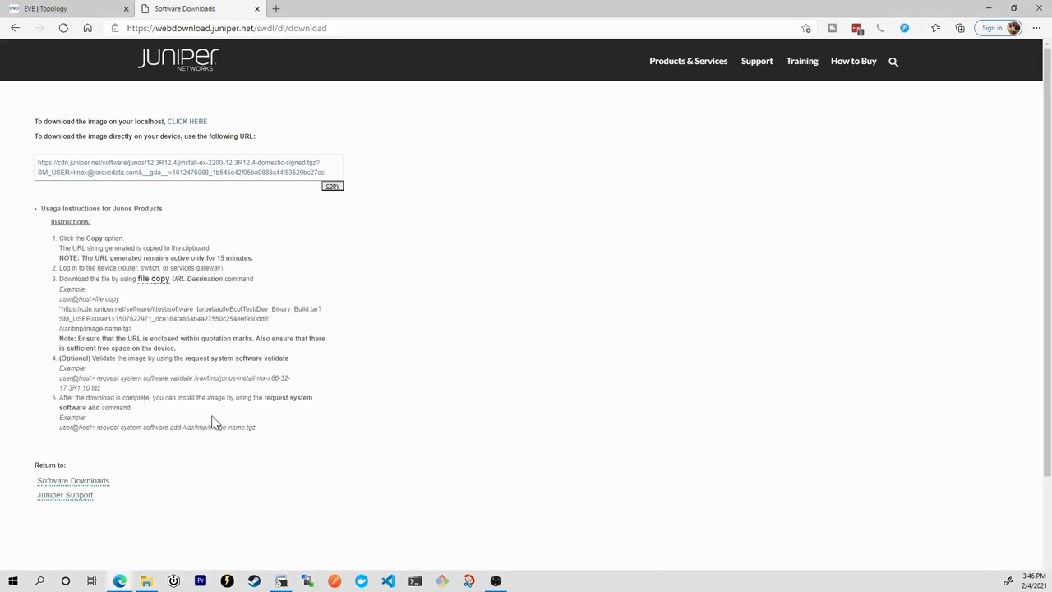
mouse_move(128, 299)
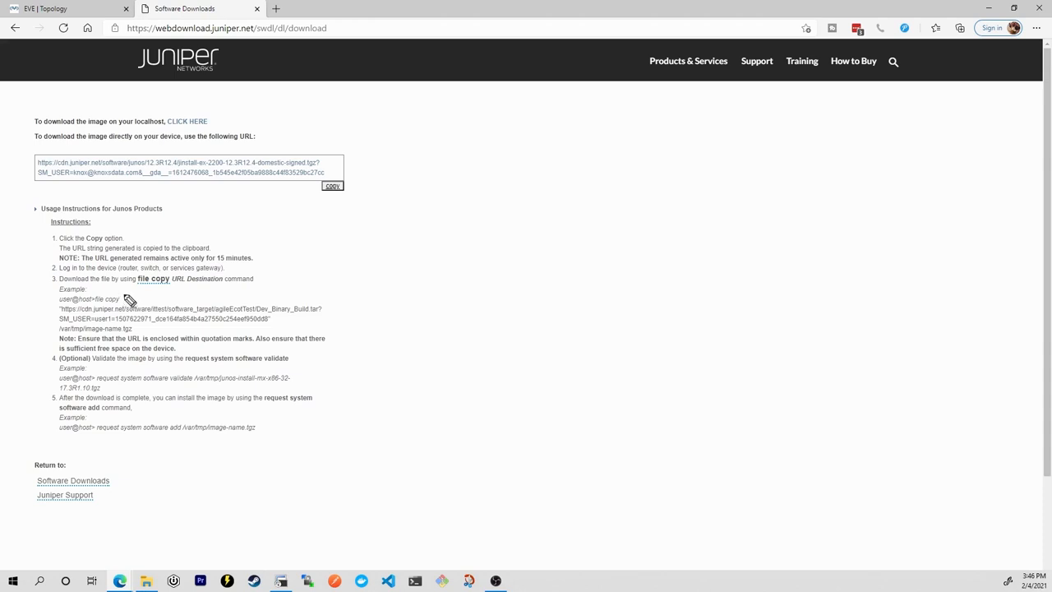
mouse_move(138, 270)
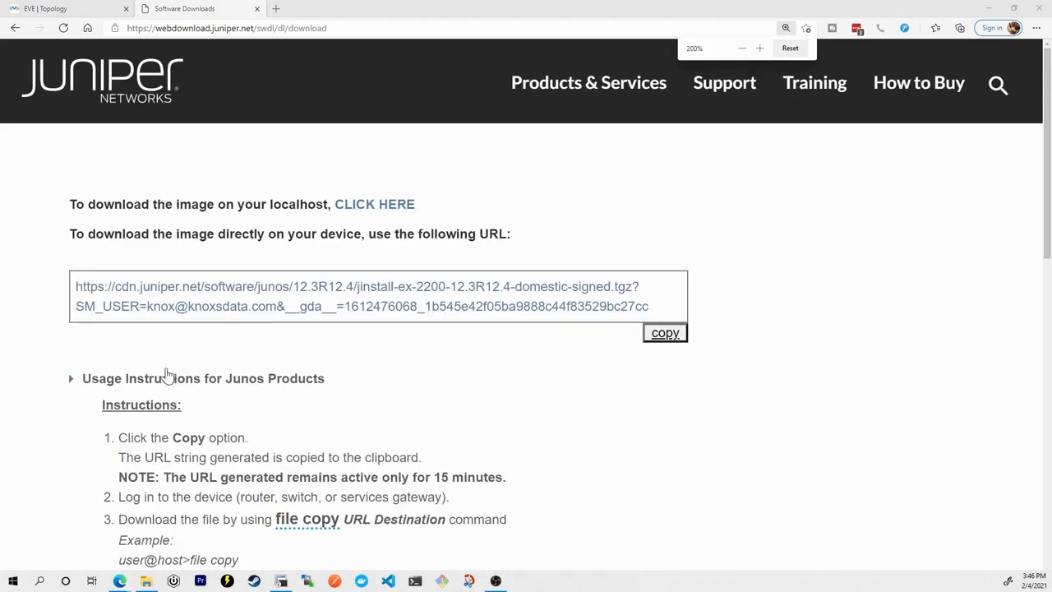
Read the Junos usage instructions and copy the jinstall-ex-2200-12.3R12.4 direct URL to the clipboard.
scroll(down, 3)
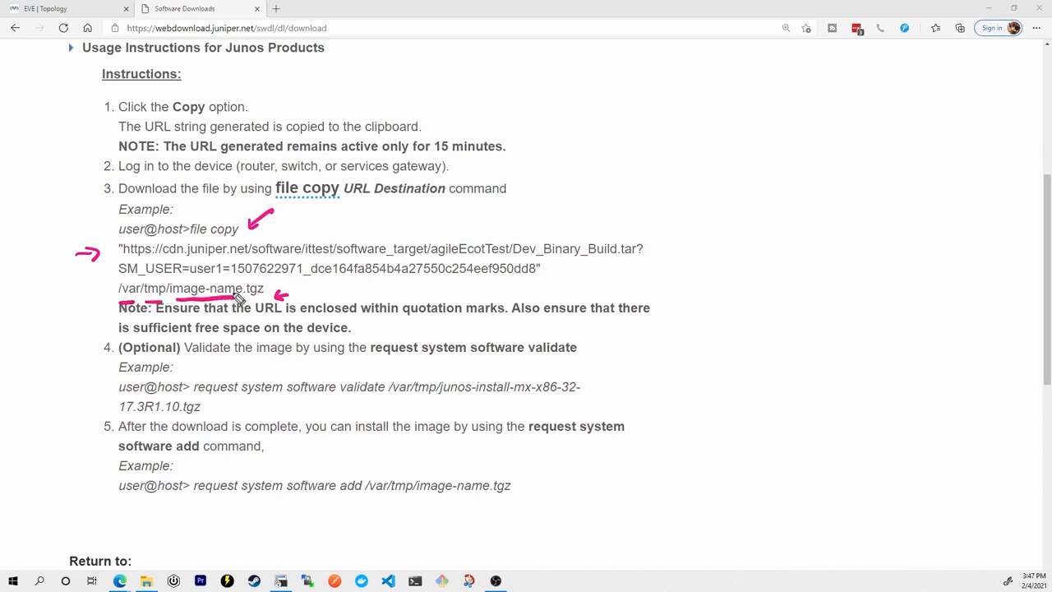
mouse_move(582, 262)
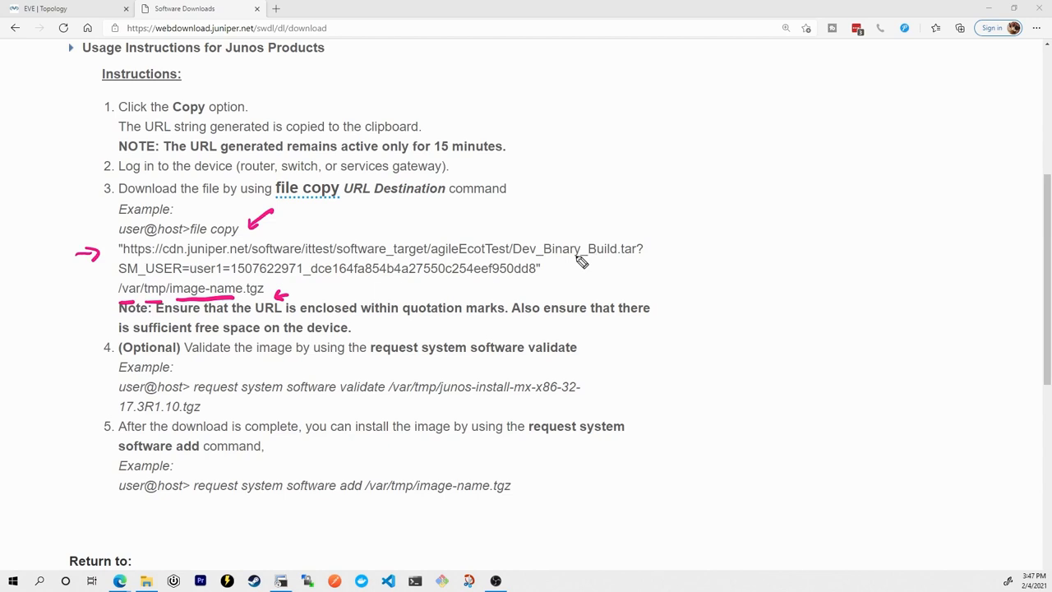
scroll(up, 3)
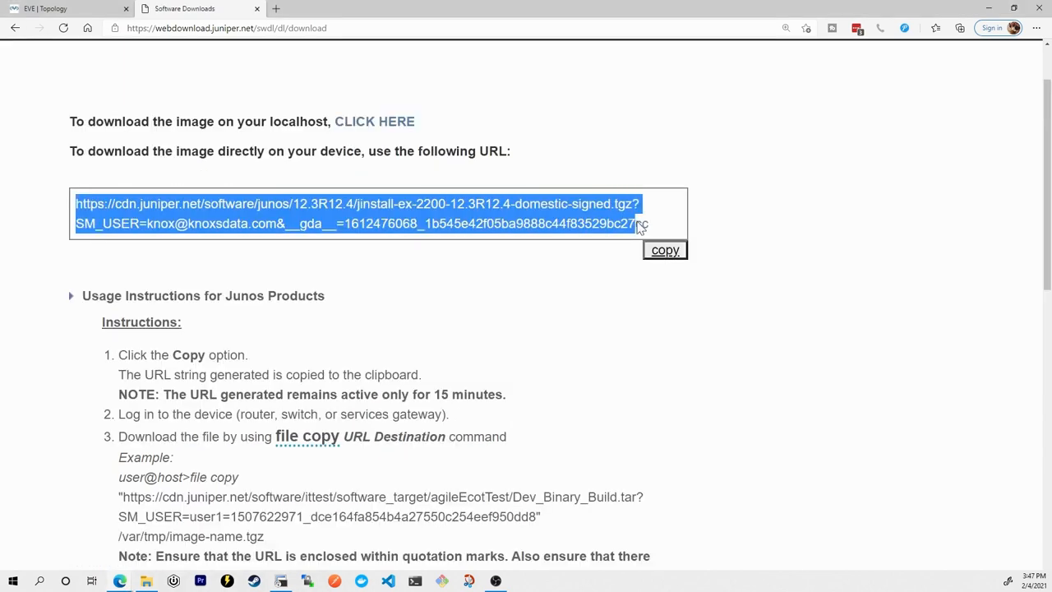
click(663, 250)
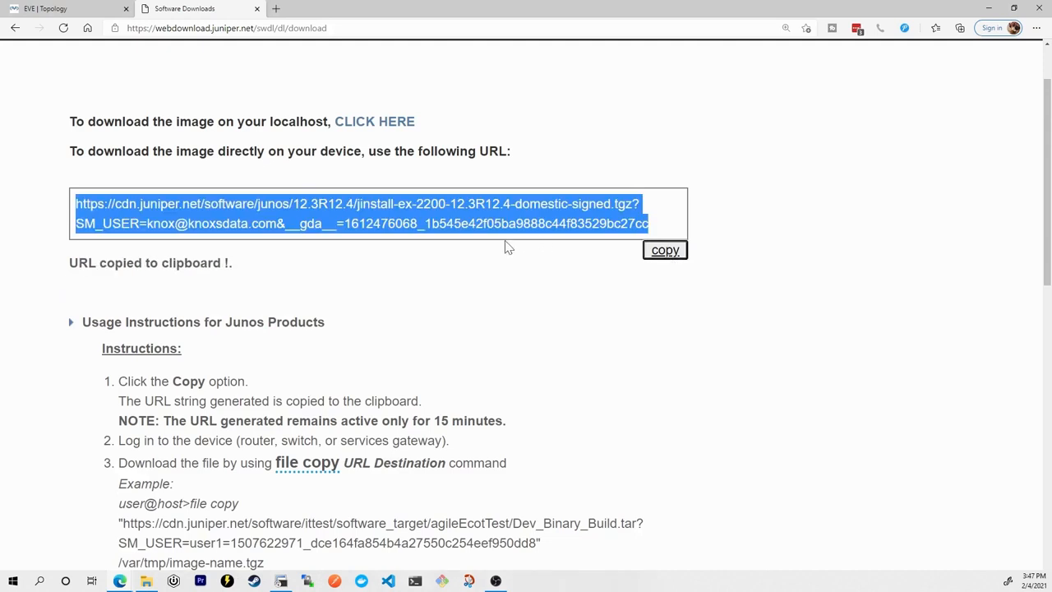
mouse_move(207, 411)
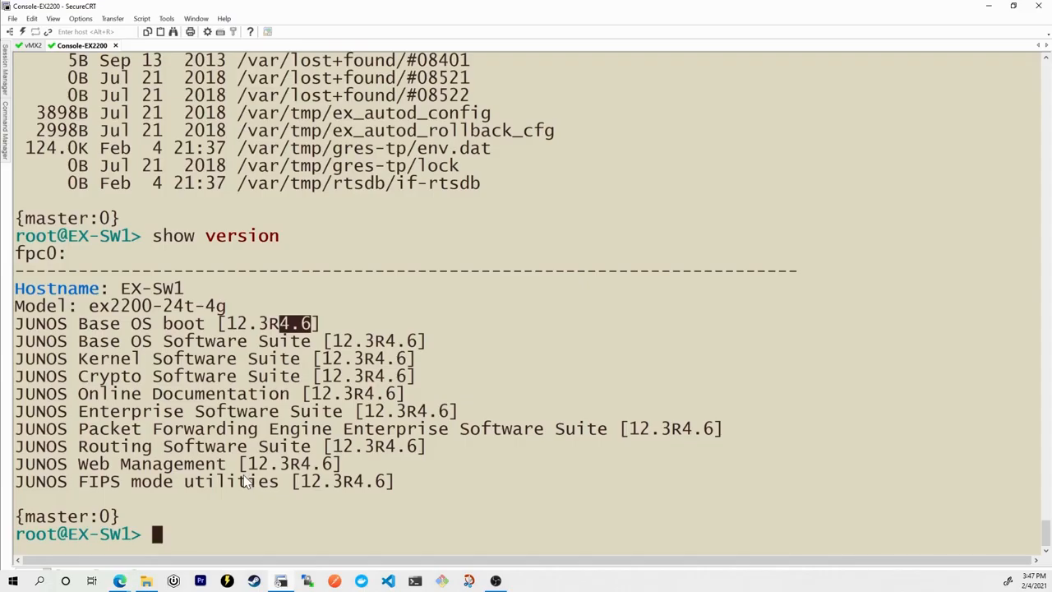
Ping 8.8.8.8, then in edit mode set system name-server 8.8.8.8 and commit.
text(ping)
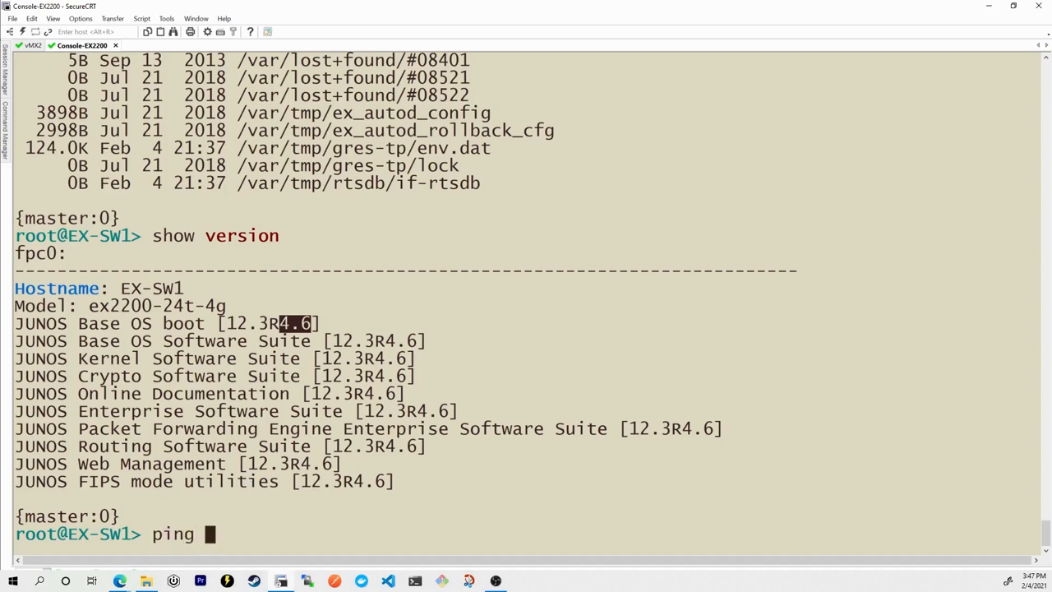
text(8.8.8.8)
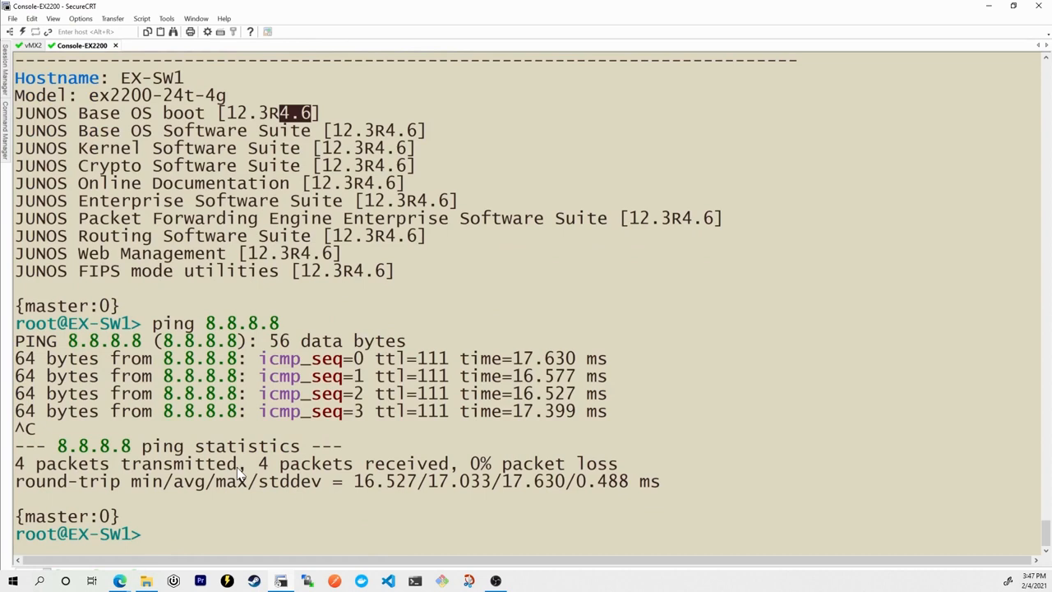
text(edit)
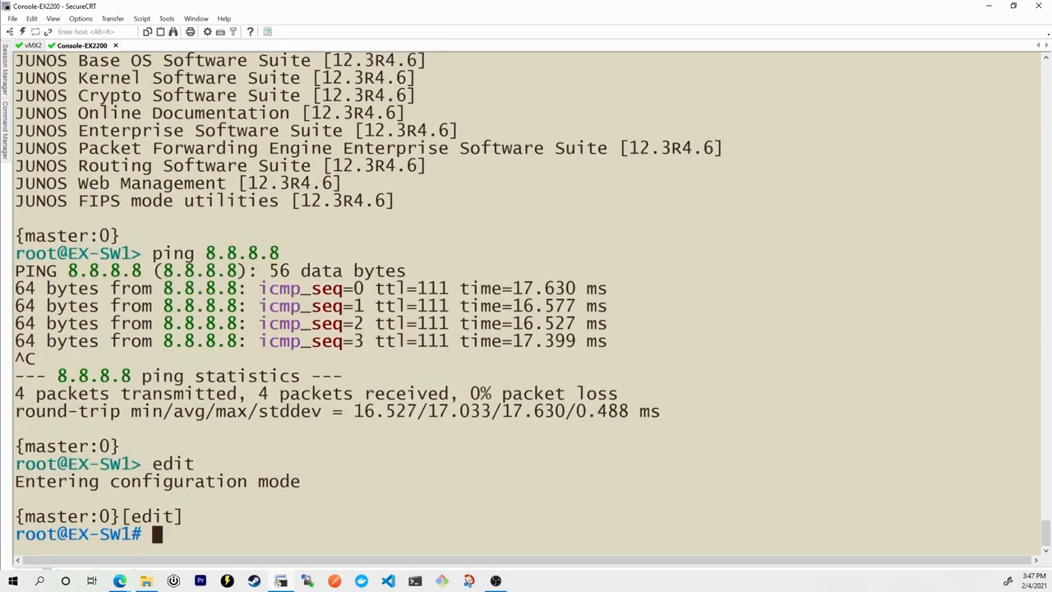
text(set system)
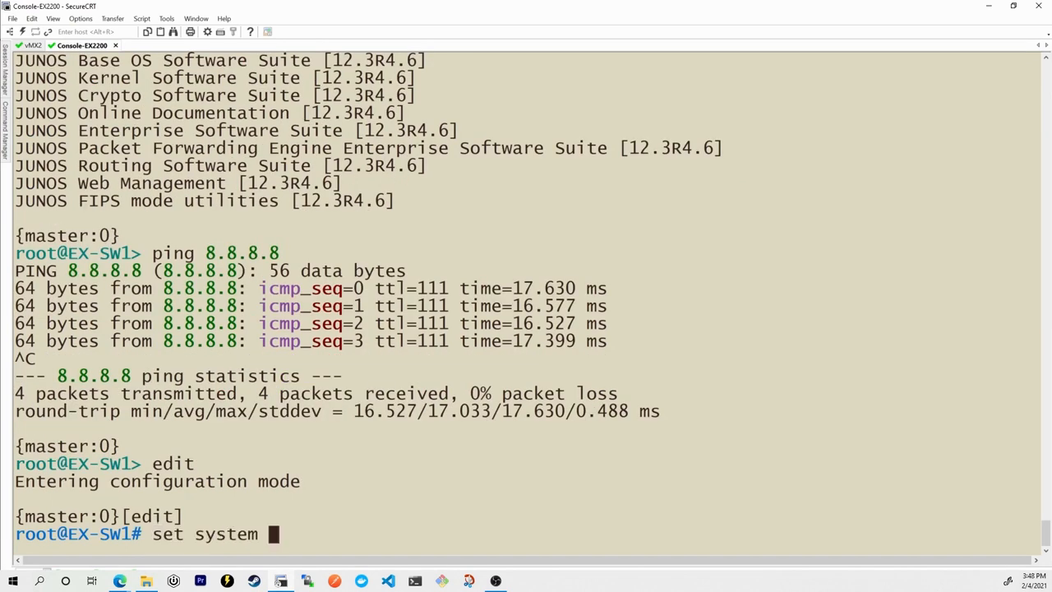
text(name-server 8.8.8.8)
text(pin)
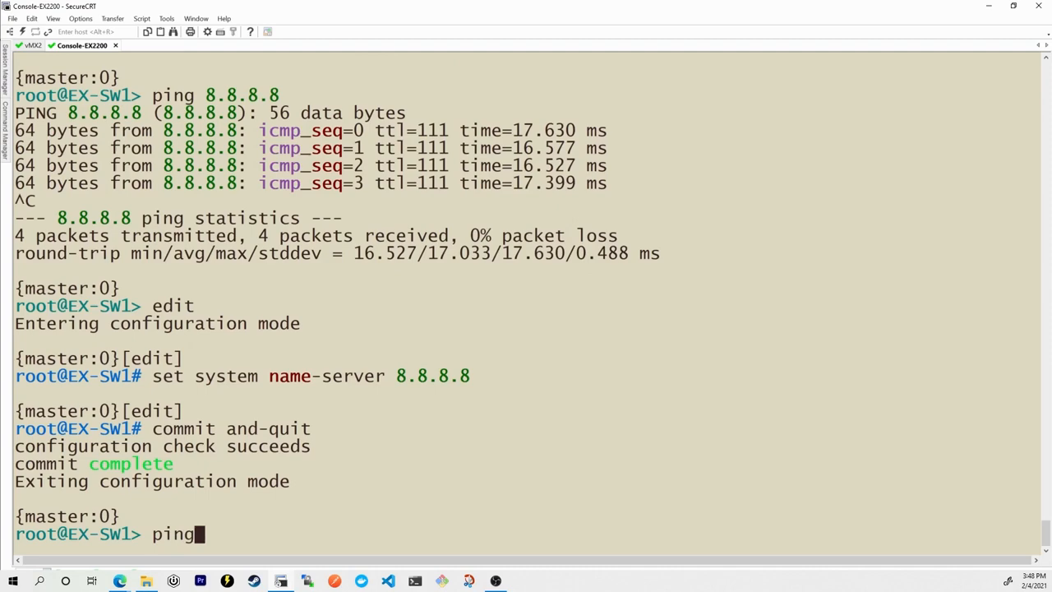
Ping google.com to confirm name resolution with 0% loss, stop it with Ctrl+C, and begin a file copy command.
text(google.c)
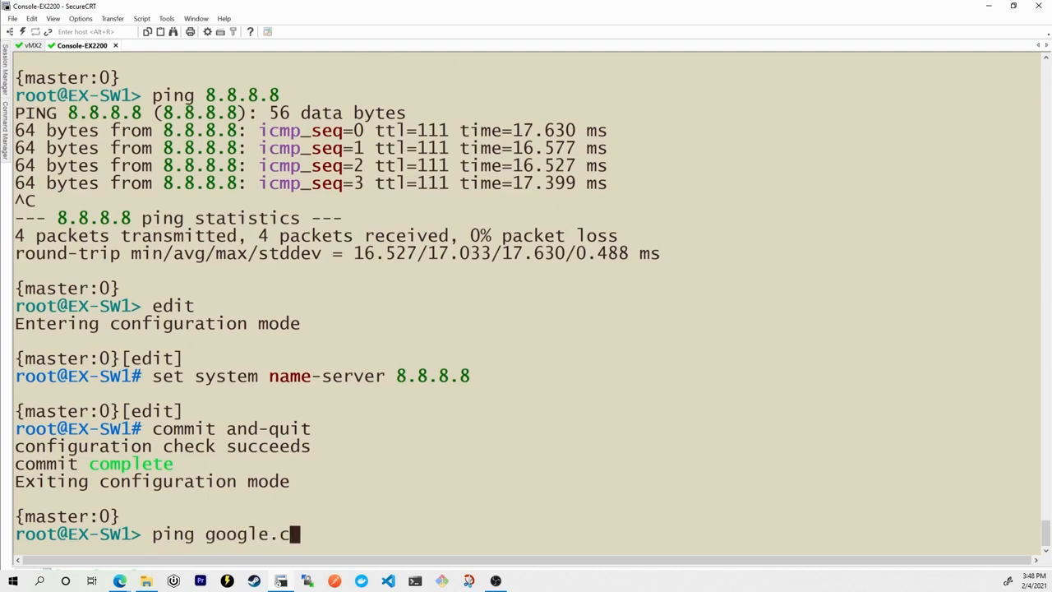
key(Return)
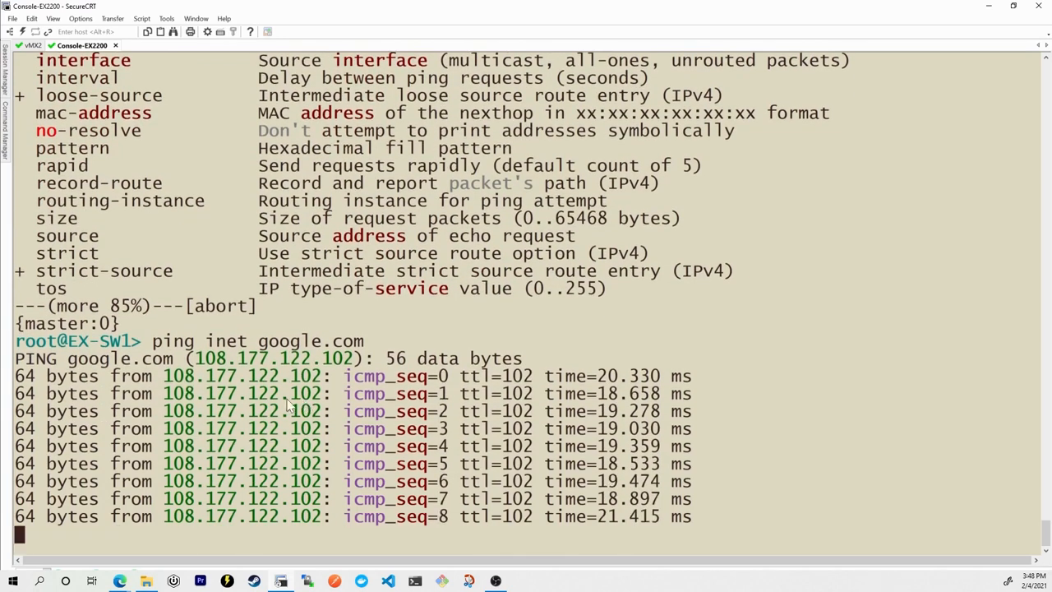
scroll(down, 3)
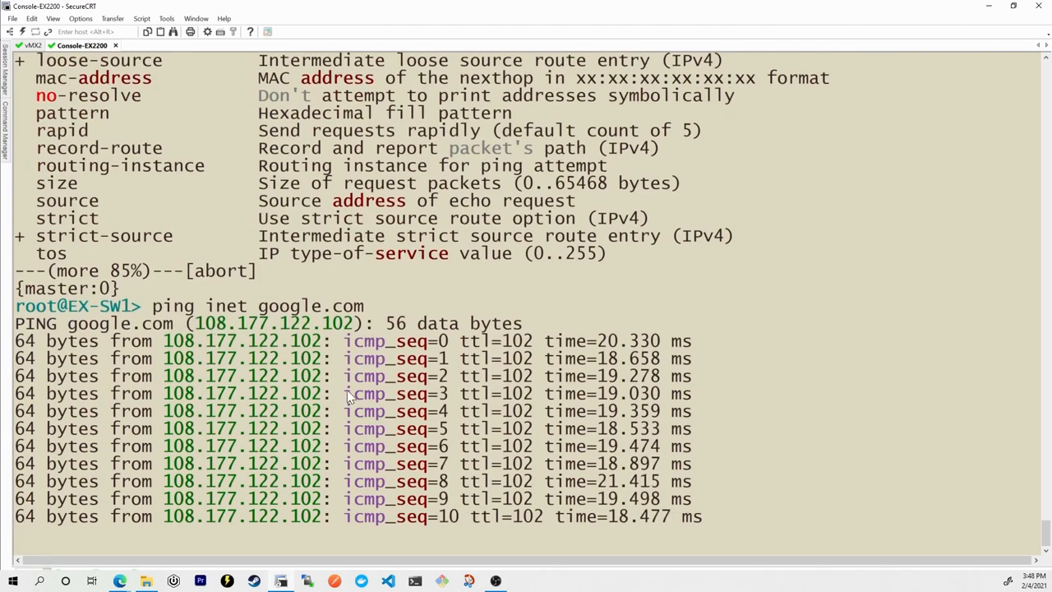
key(ctrl+c)
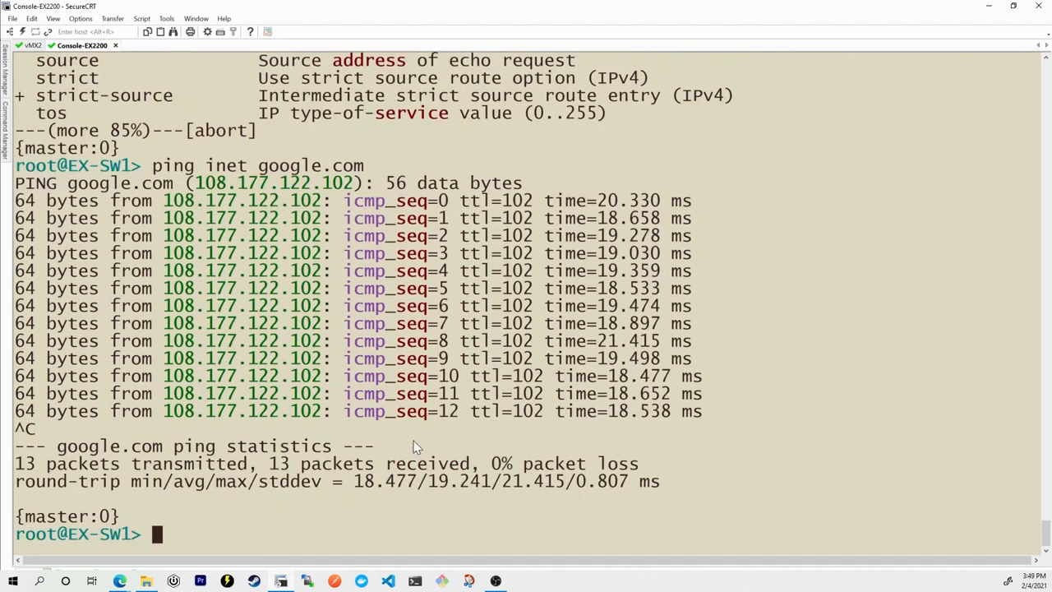
text(file copy)
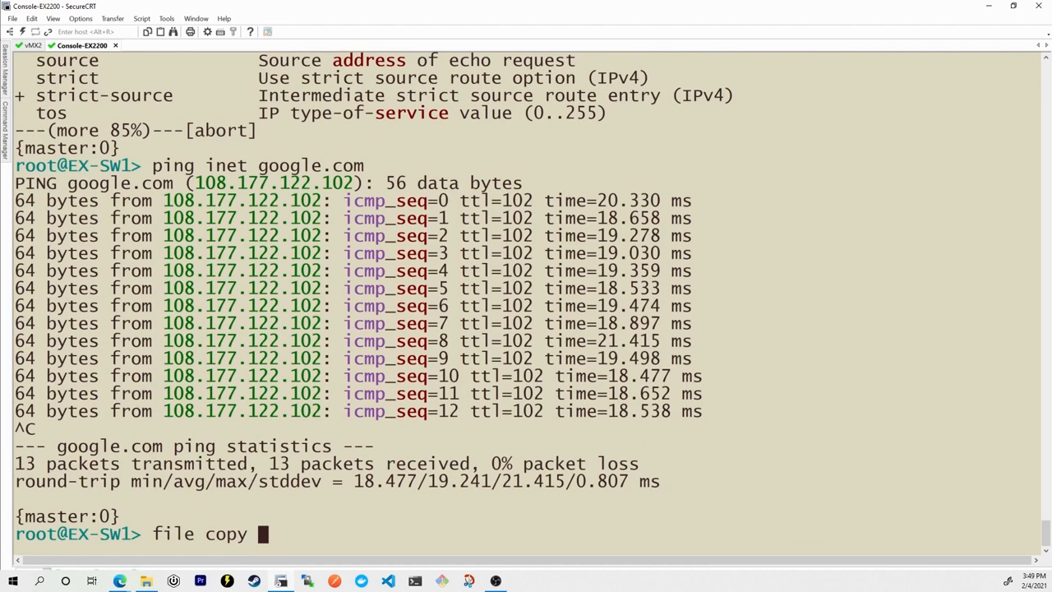
Run file copy of the quoted 12.3R12 image URL to /var/tmp/, which fails with an authentication error.
text(")
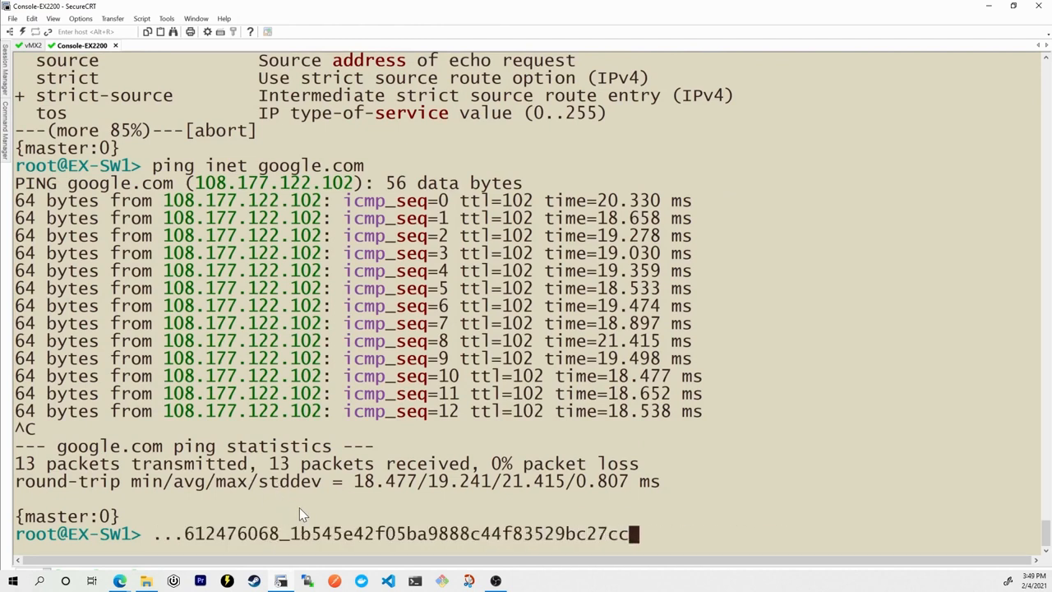
text(")
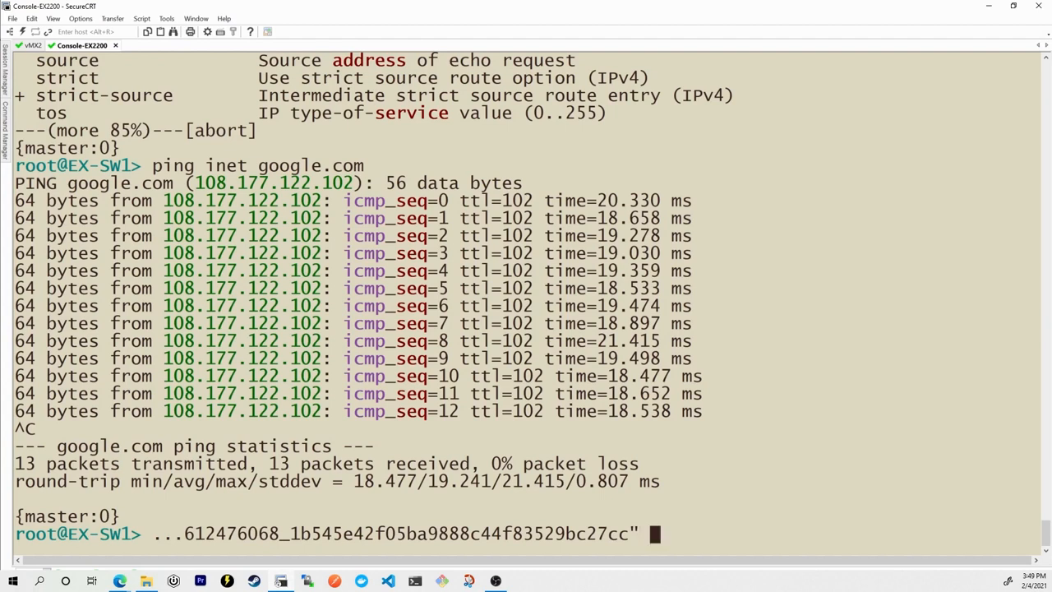
text(/)
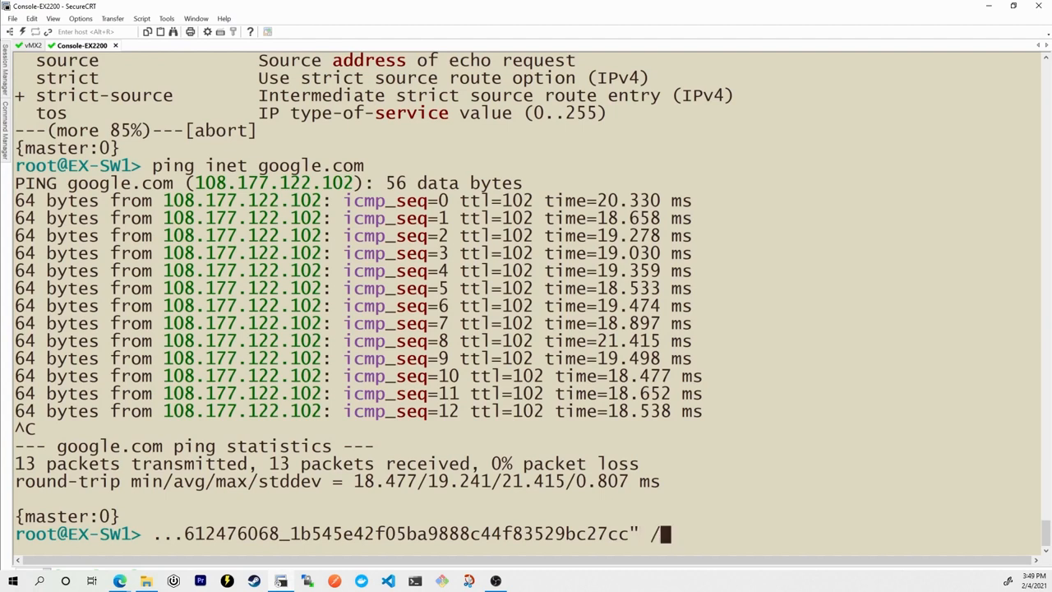
text(var/tmp/)
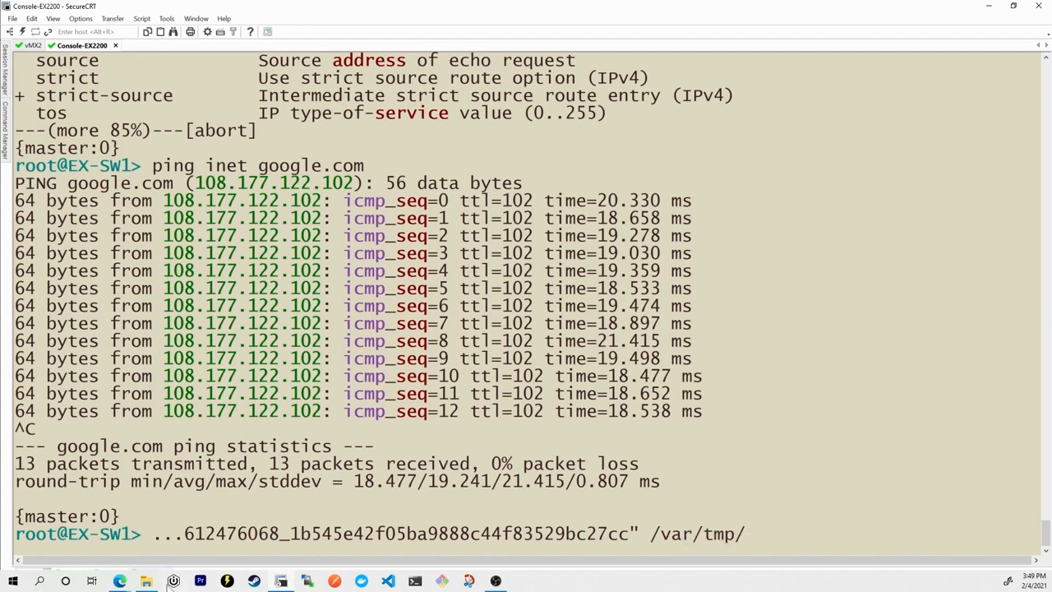
click(118, 582)
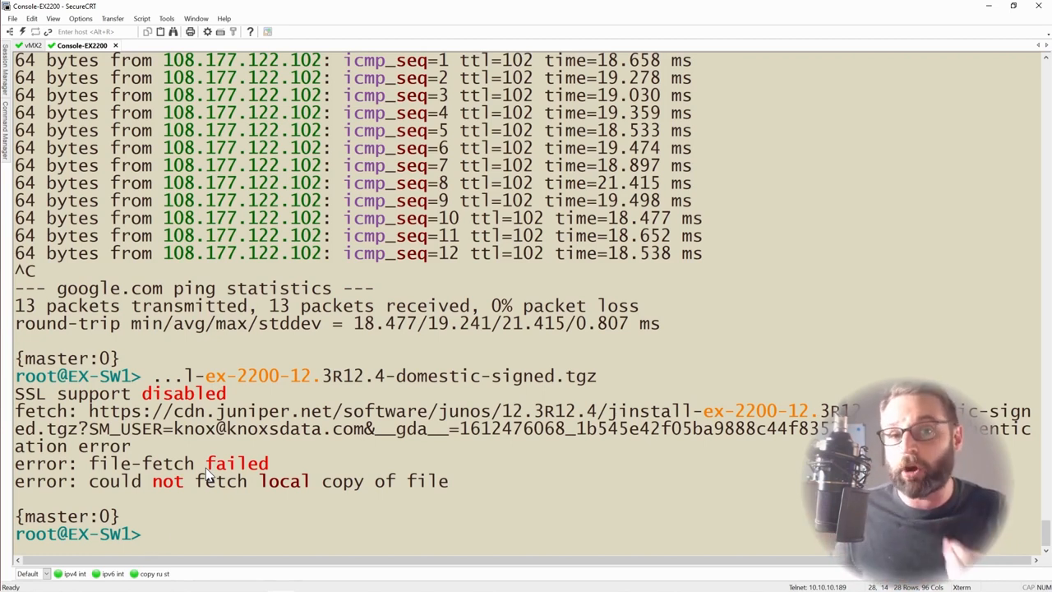
mouse_move(664, 391)
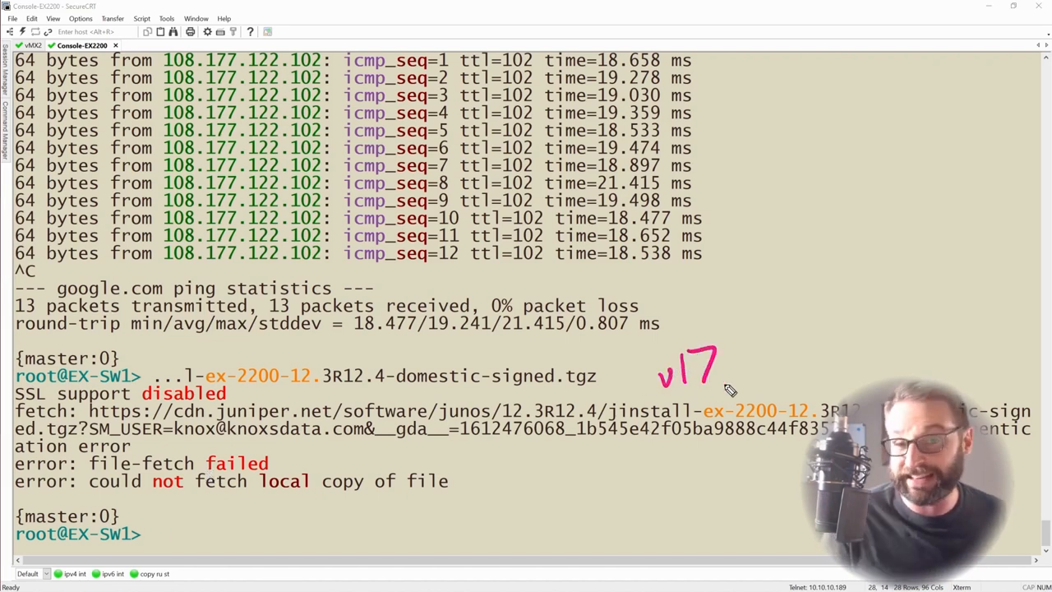
mouse_move(345, 396)
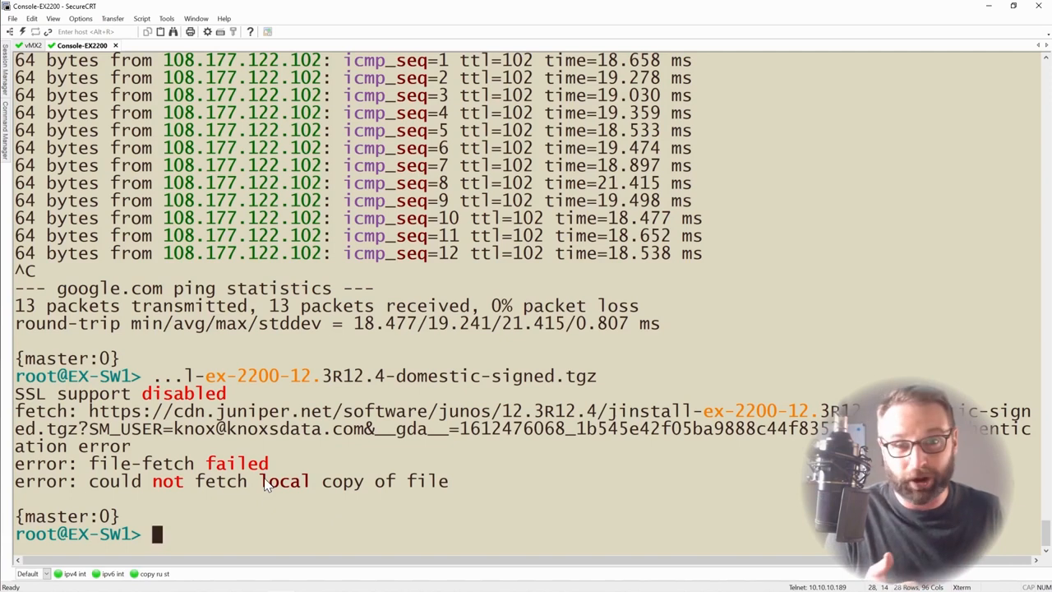
text(file copy)
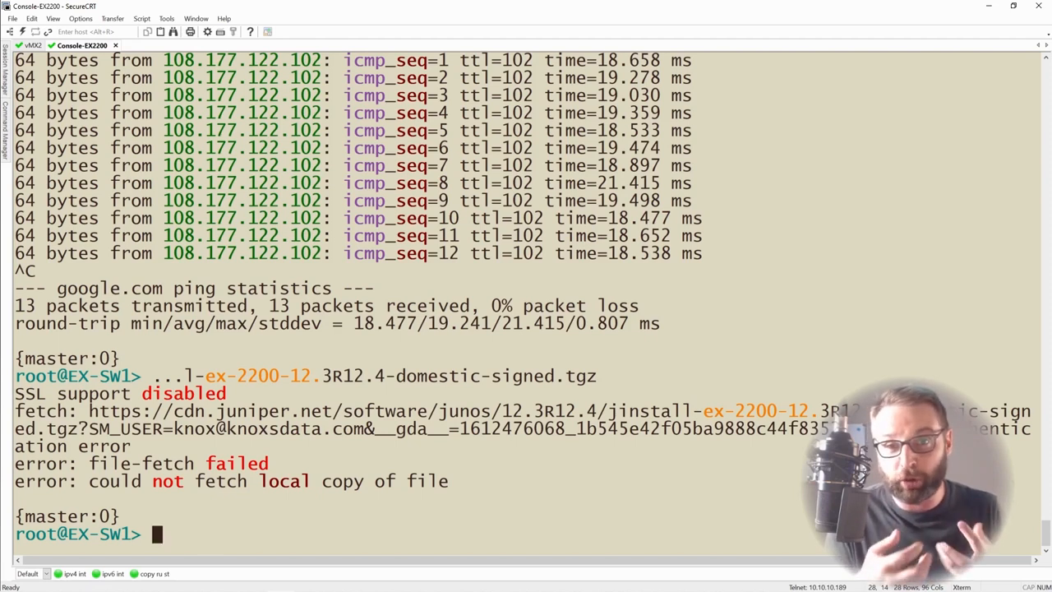
Compose request system software add /var/tmp/ with the jinstall-ex-2200-12.3R12.4 file name and reboot appended.
text(rq)
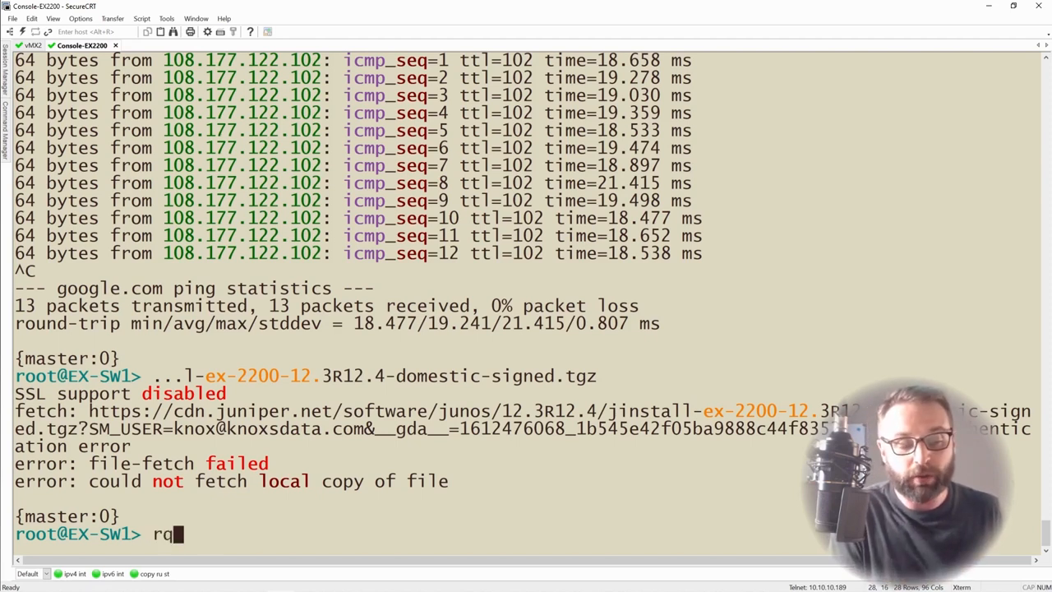
text(equest system)
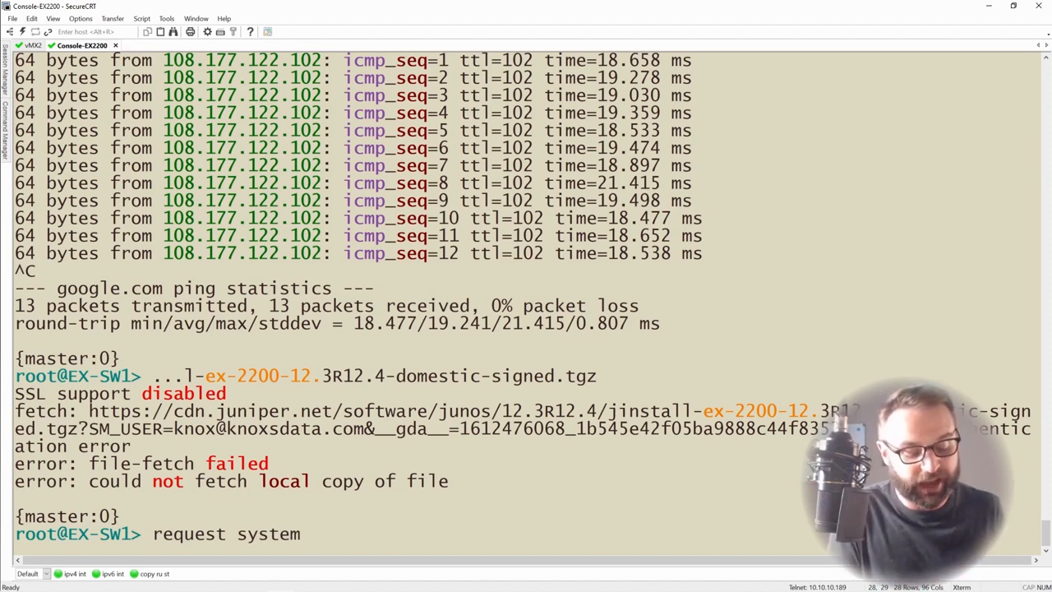
text(software)
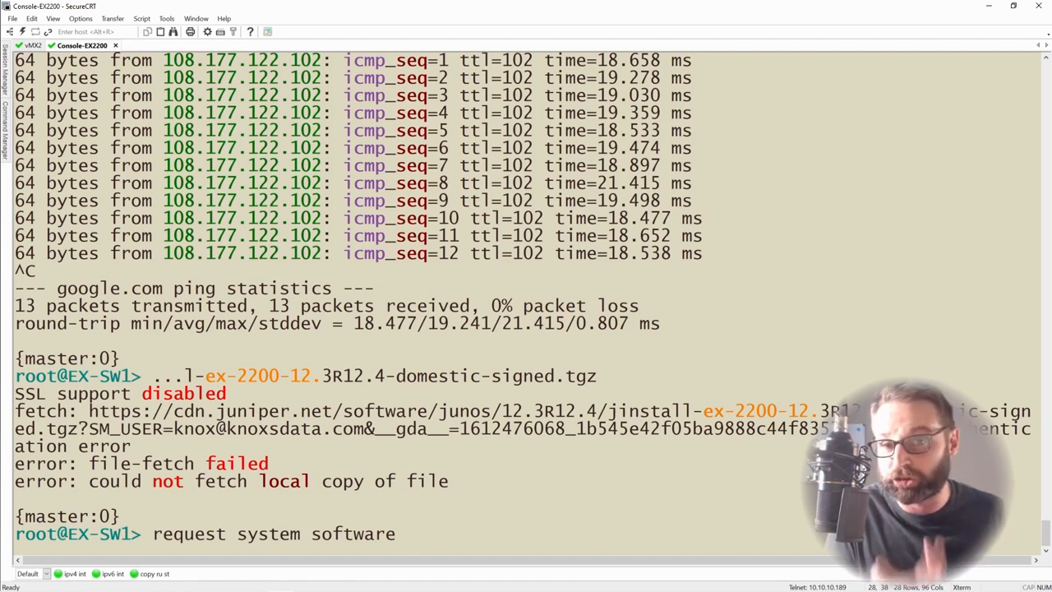
text(ad)
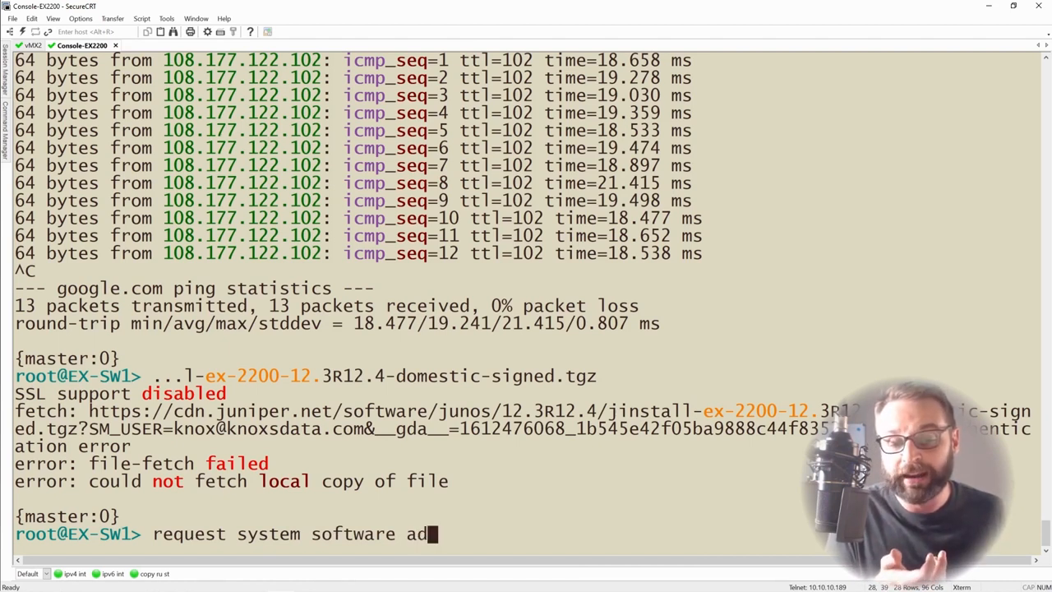
text(d)
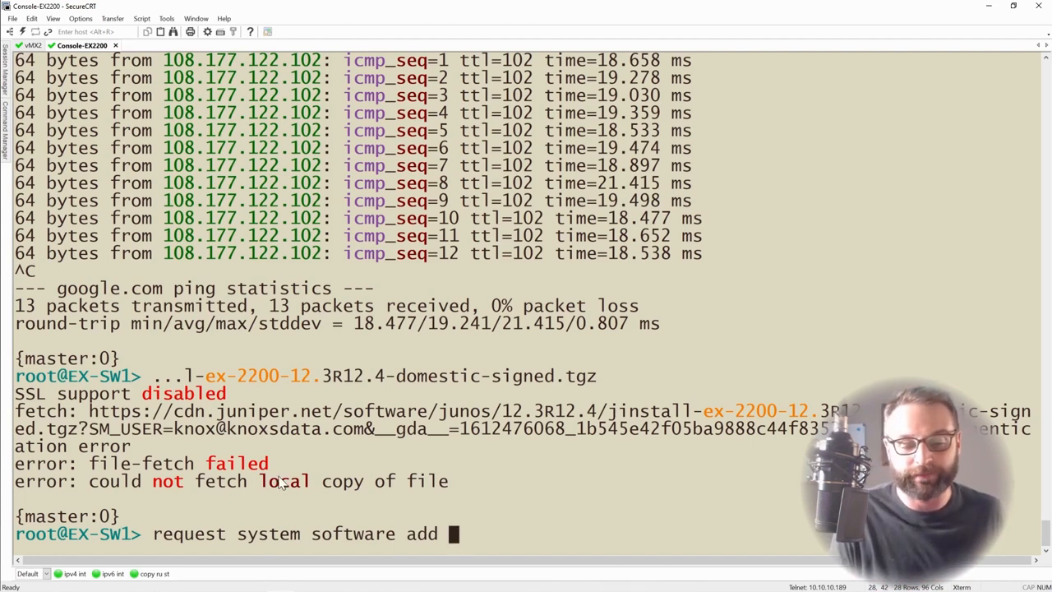
text(/var/tmp)
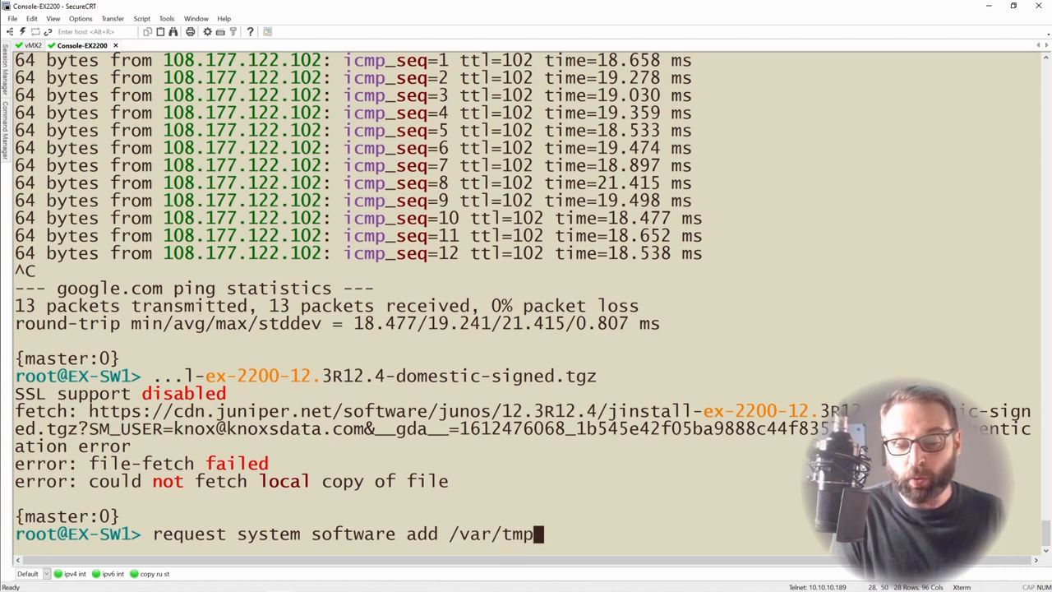
text(/)
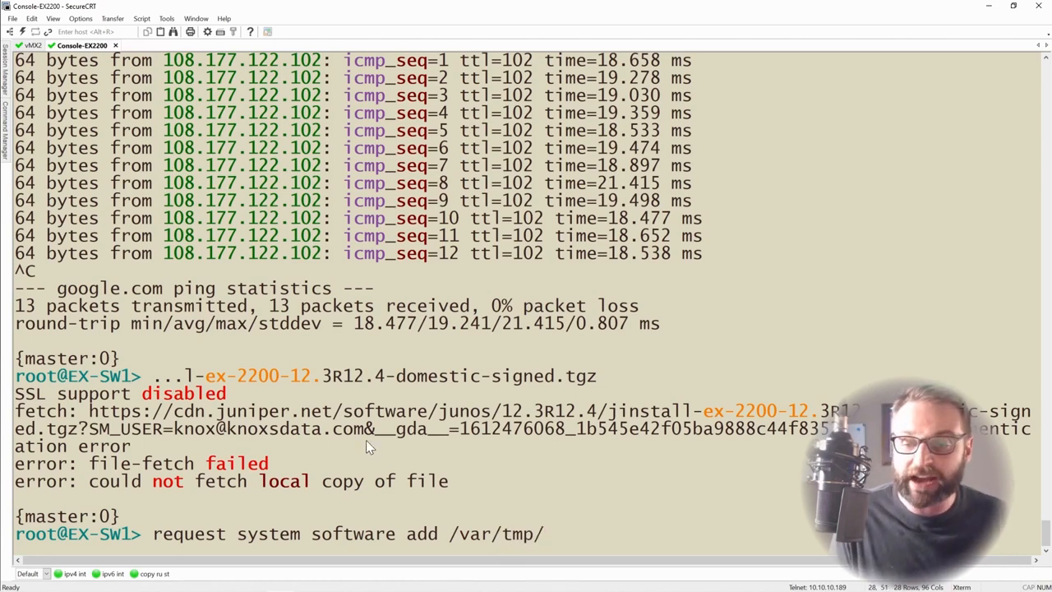
drag(609, 411, 79, 427)
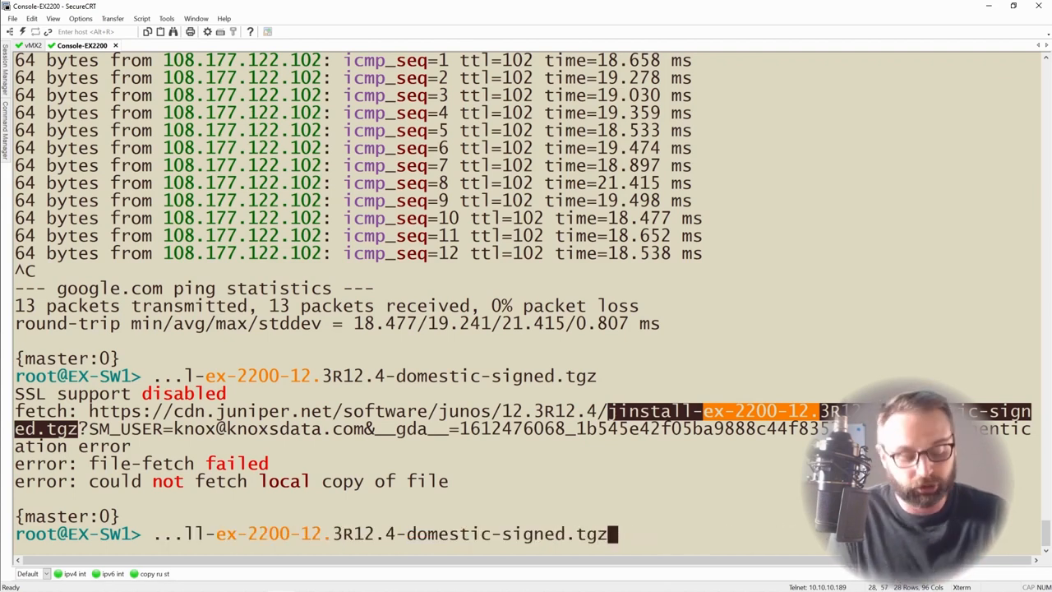
text(reboot)
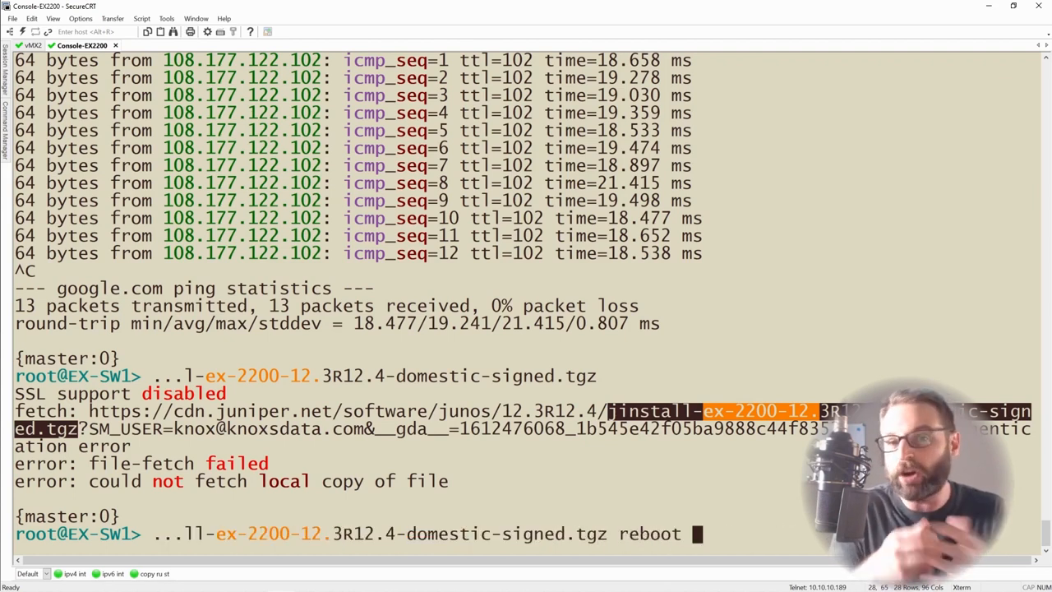